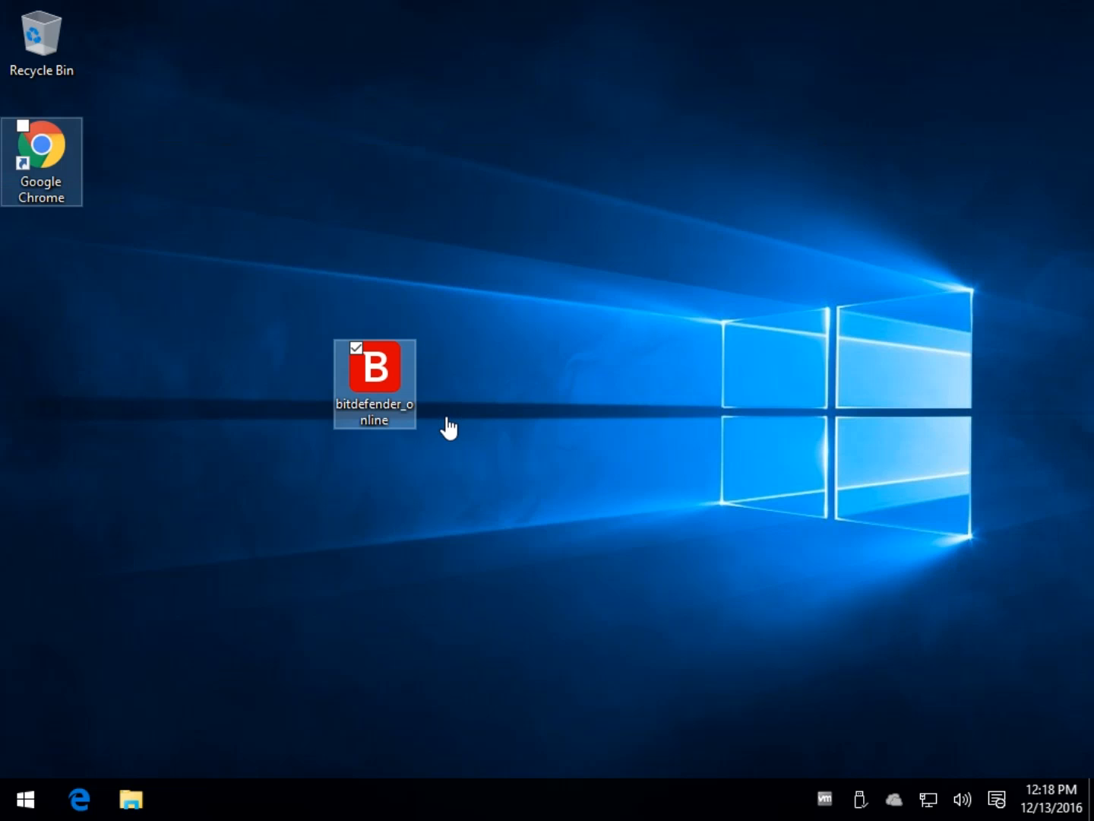
# Launch the bitdefender_online installer from the desktop and let it unpack its files
pyautogui.doubleClick(374, 366)
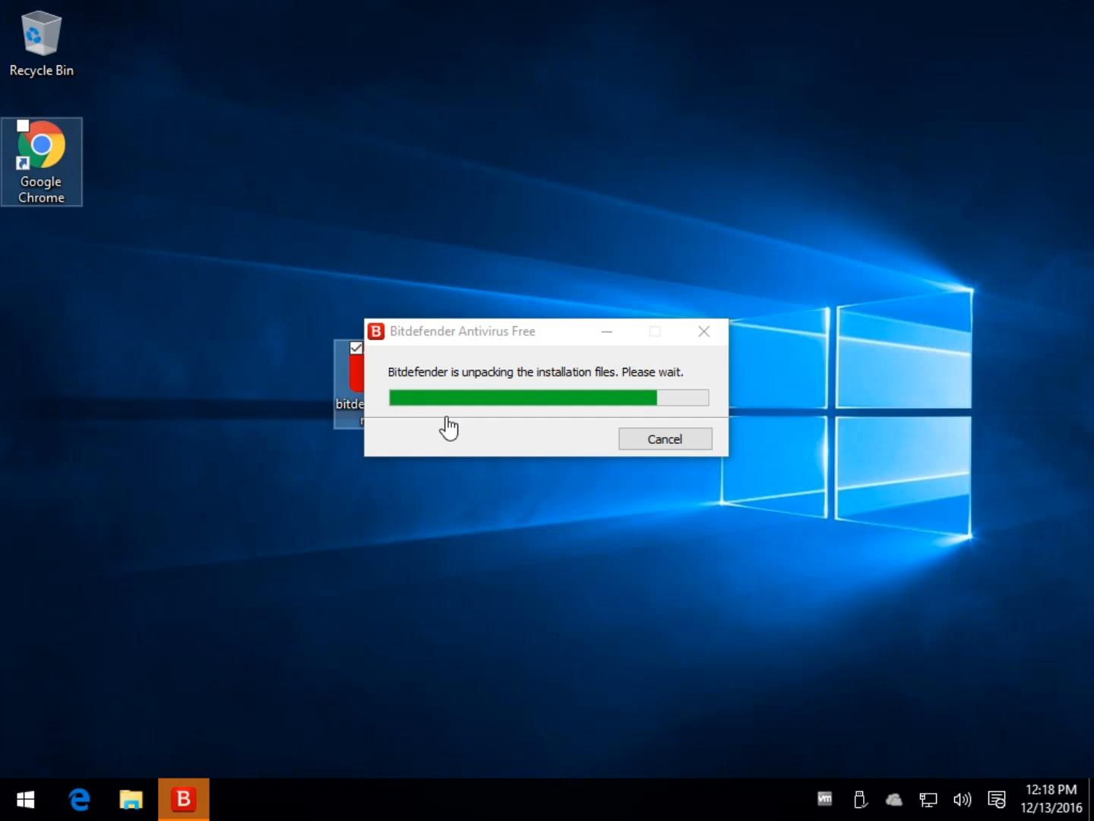
pyautogui.moveTo(294, 245)
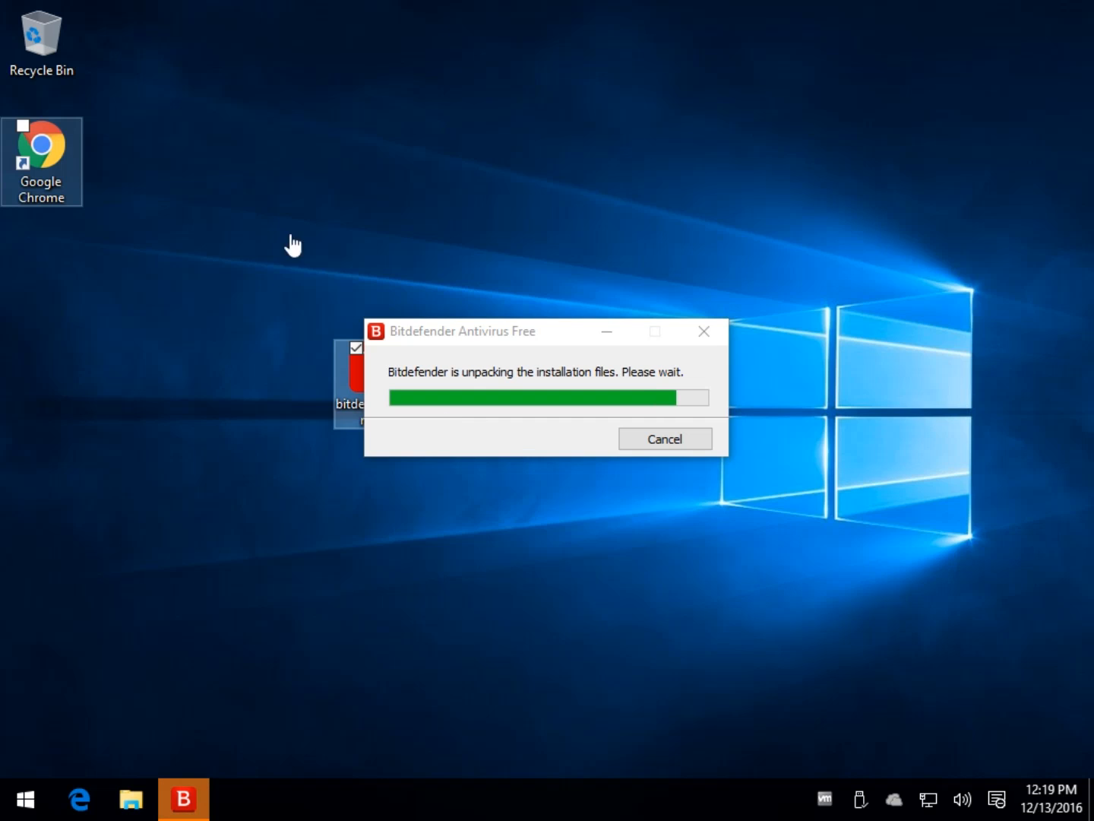
pyautogui.moveTo(399, 210)
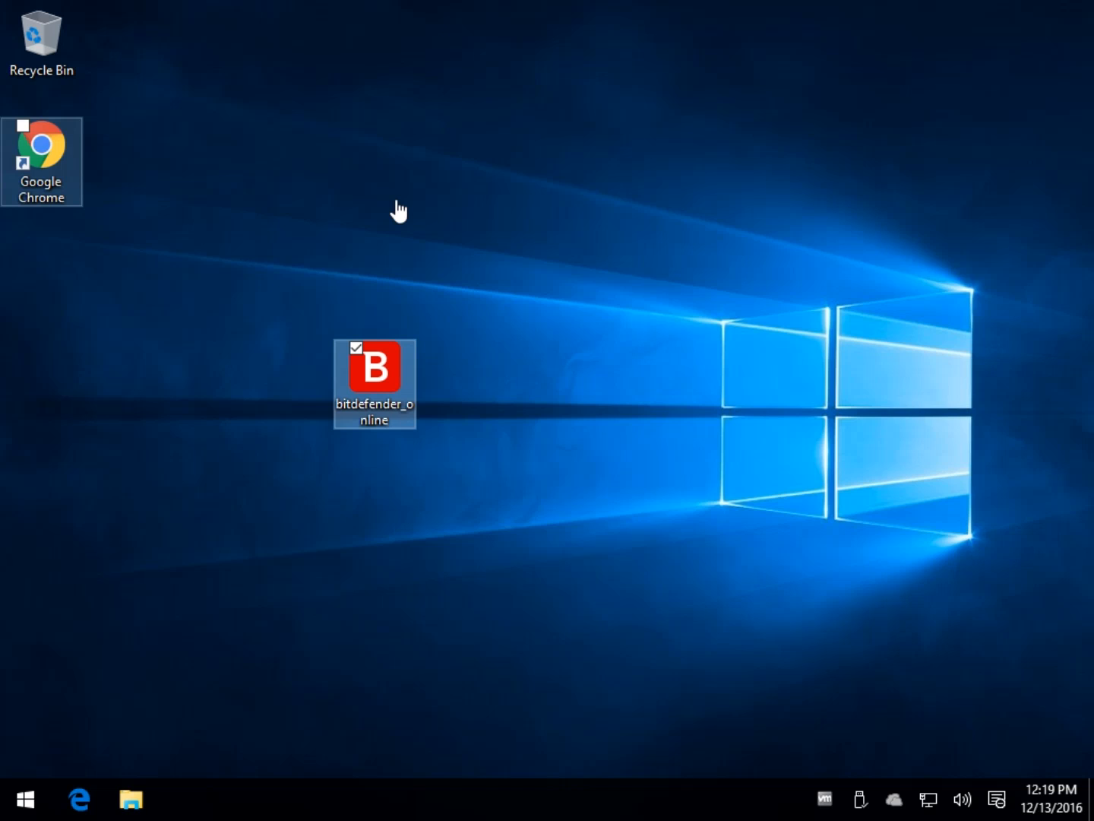
# Bypass the low-memory warning, opt out of anonymous usage reports, and start installing
pyautogui.doubleClick(374, 367)
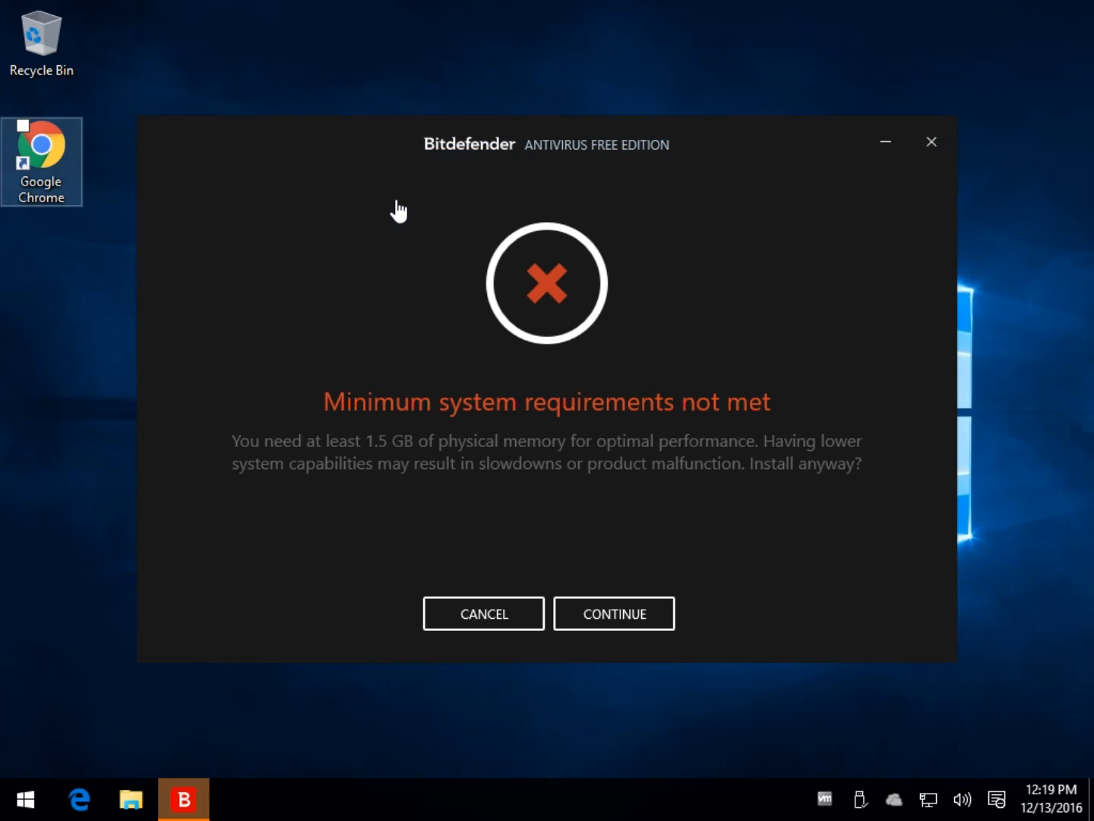
pyautogui.moveTo(614, 614)
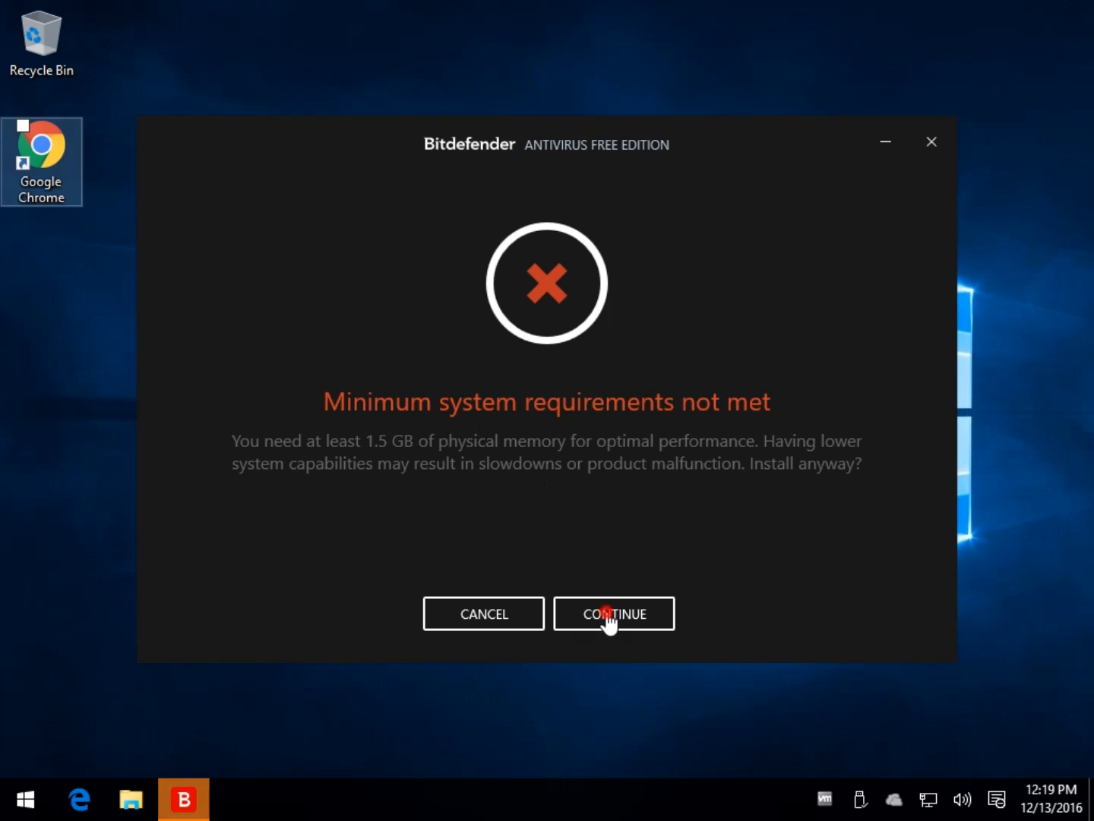
pyautogui.click(613, 614)
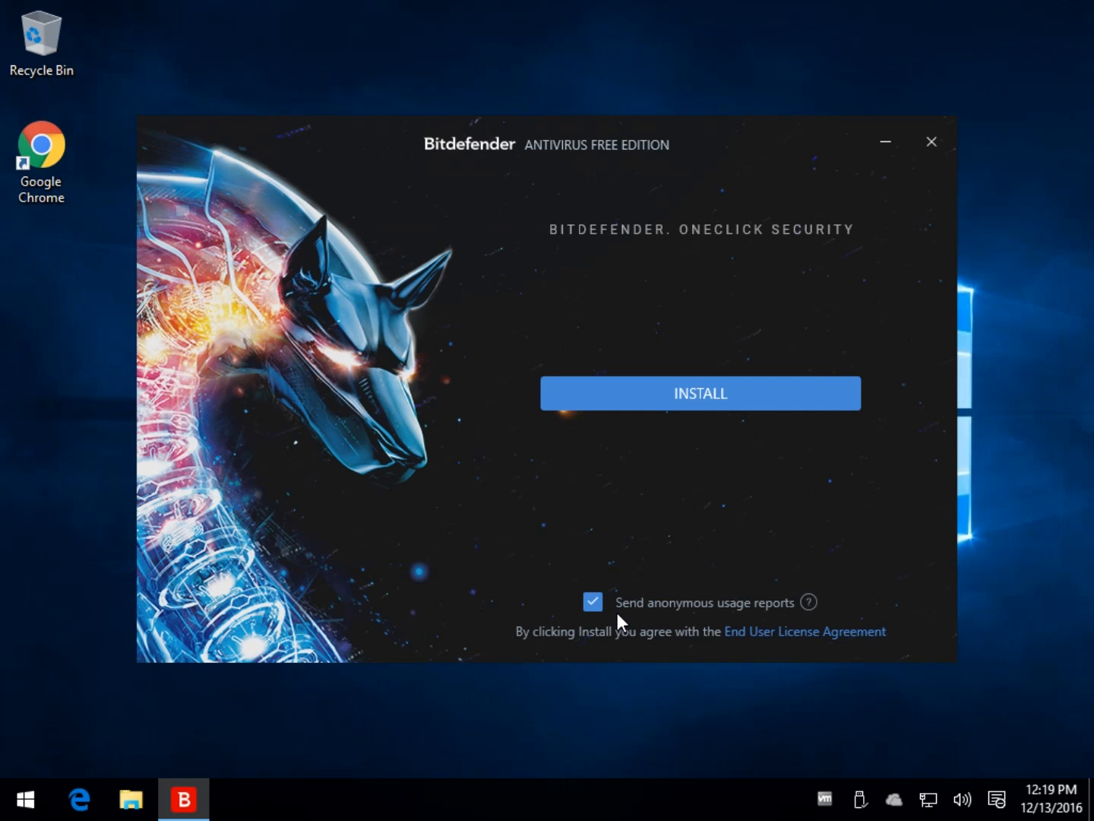
pyautogui.moveTo(616, 623)
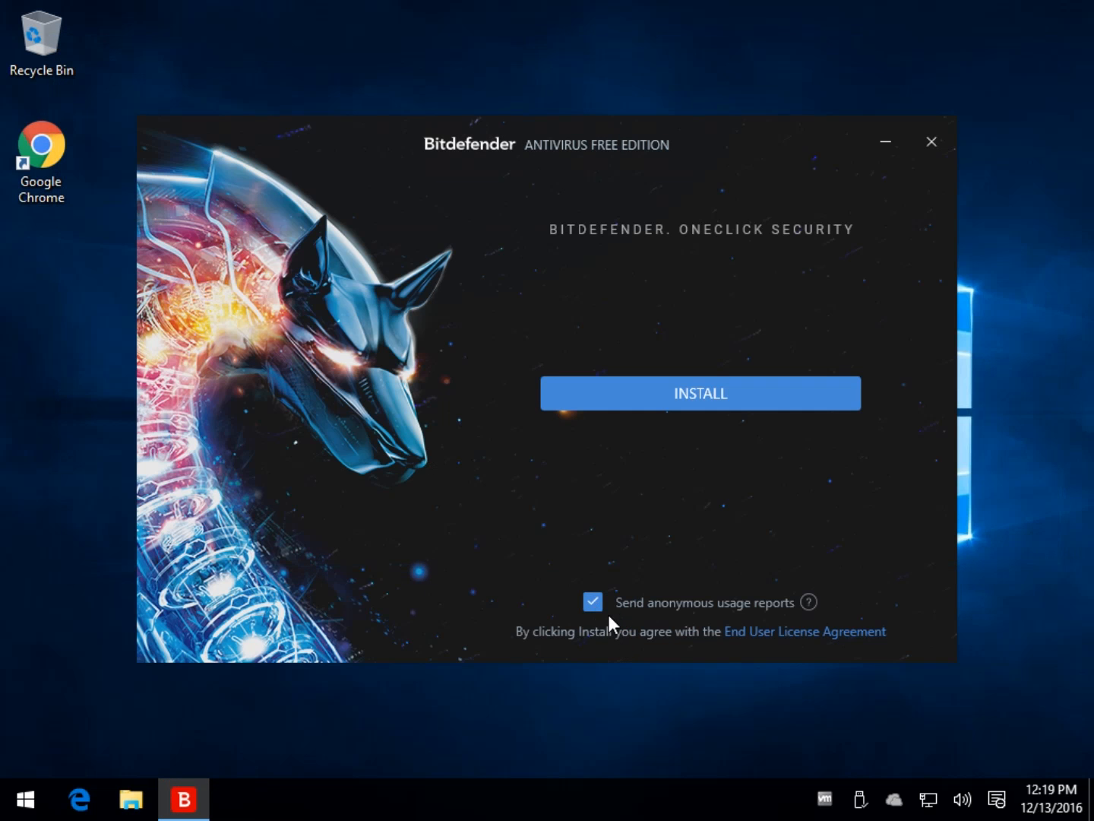
pyautogui.click(593, 601)
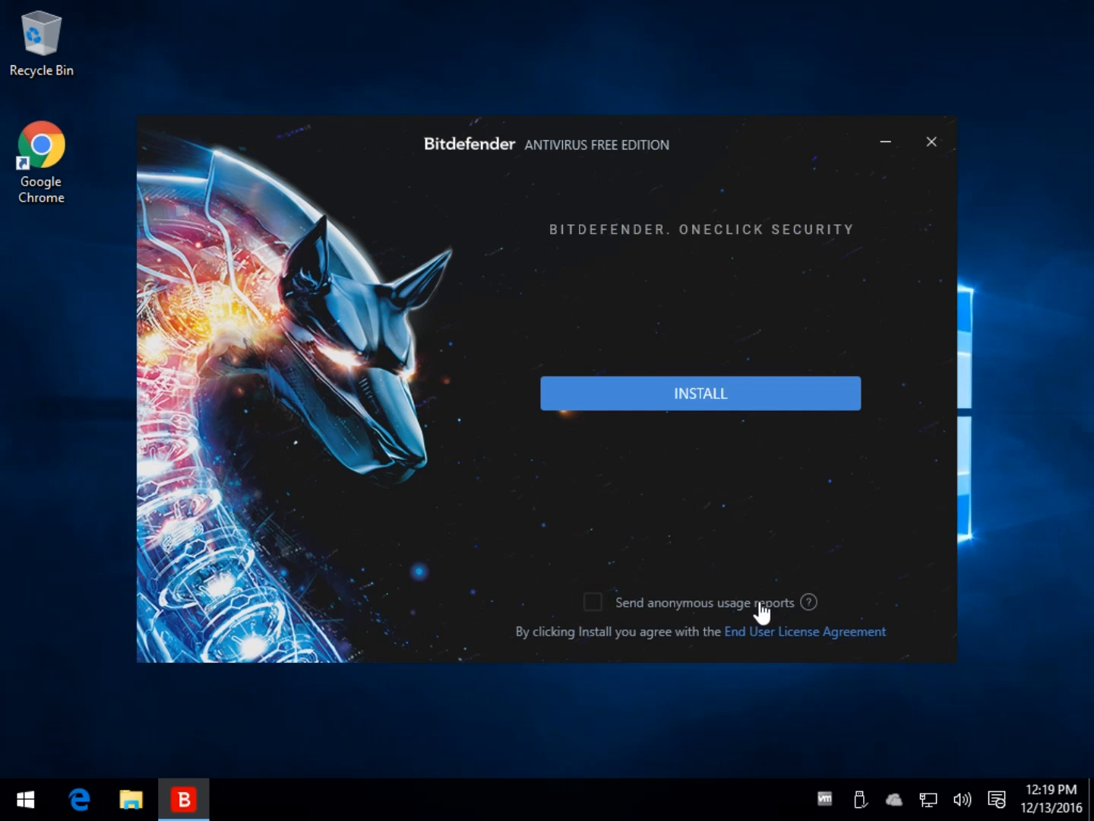
pyautogui.moveTo(544, 527)
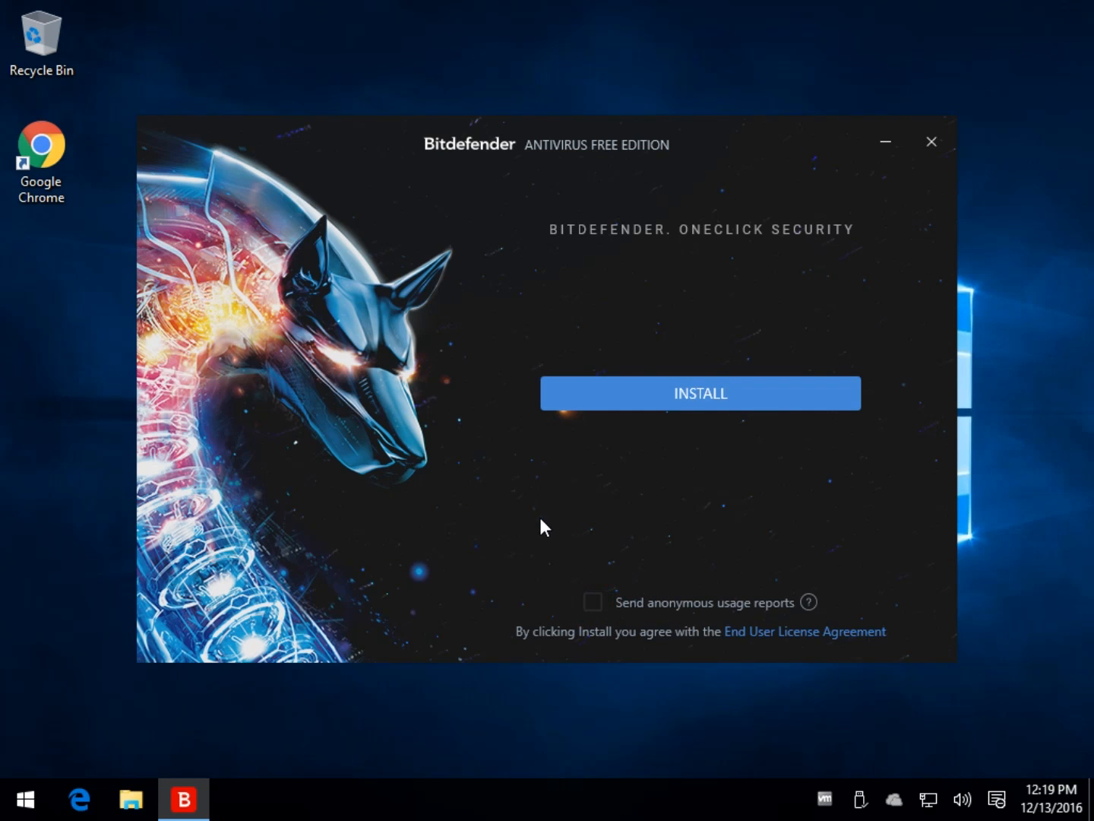
pyautogui.click(699, 393)
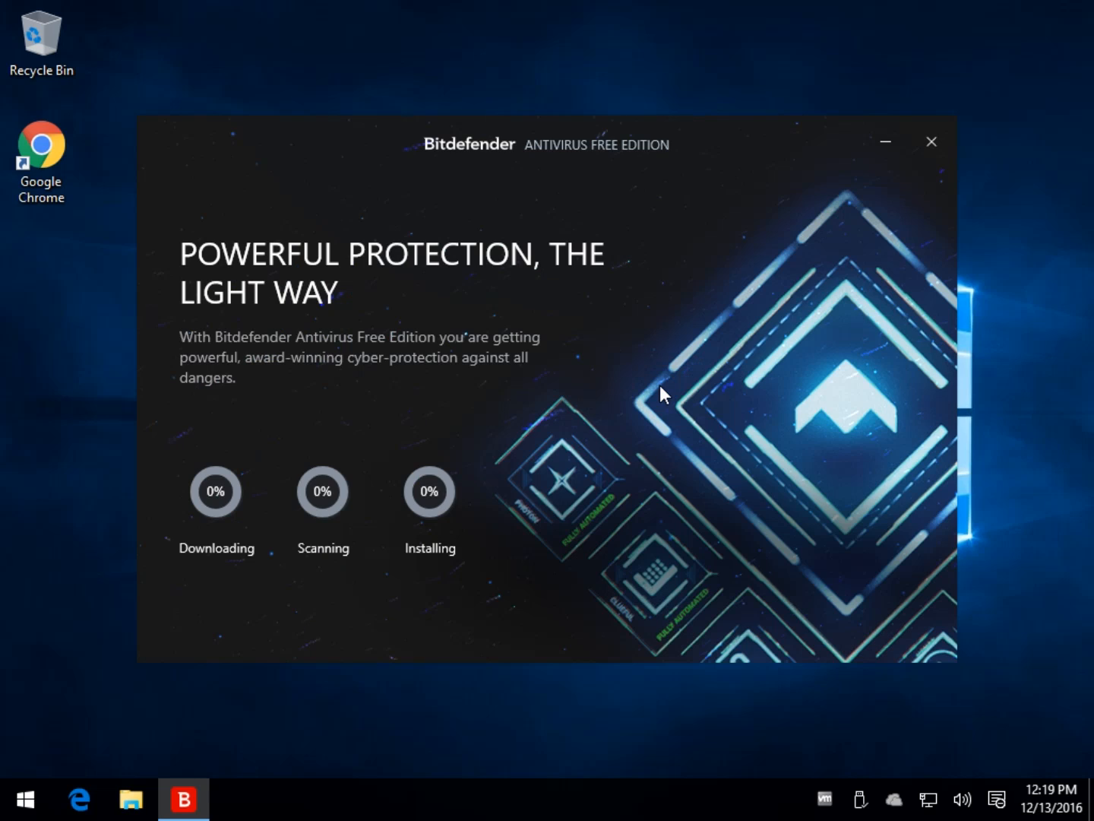
pyautogui.moveTo(502, 206)
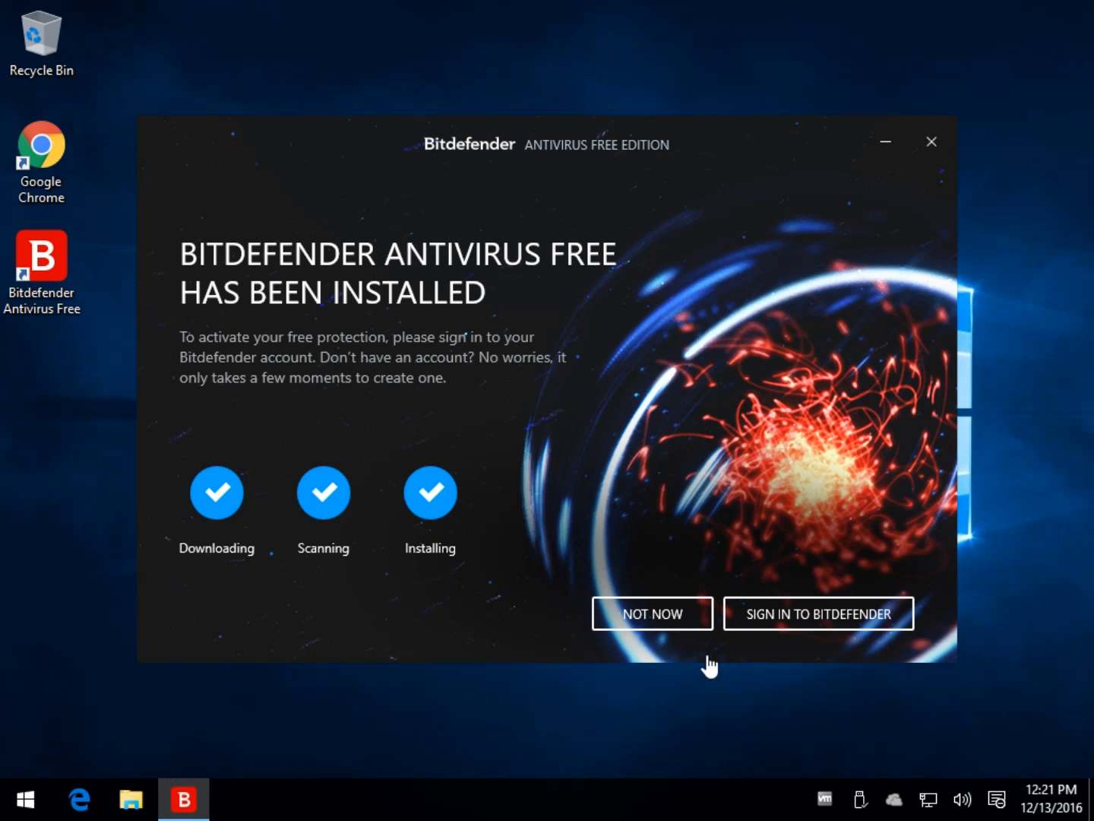
pyautogui.moveTo(785, 621)
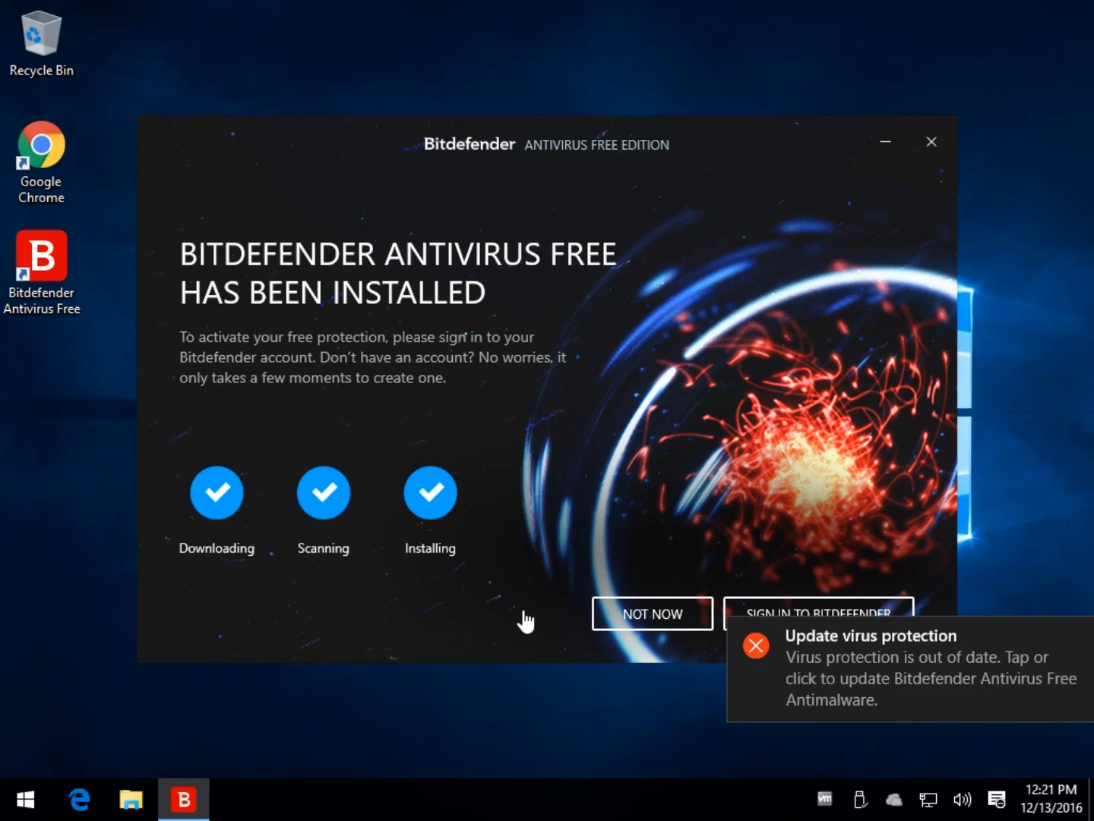
pyautogui.moveTo(741, 658)
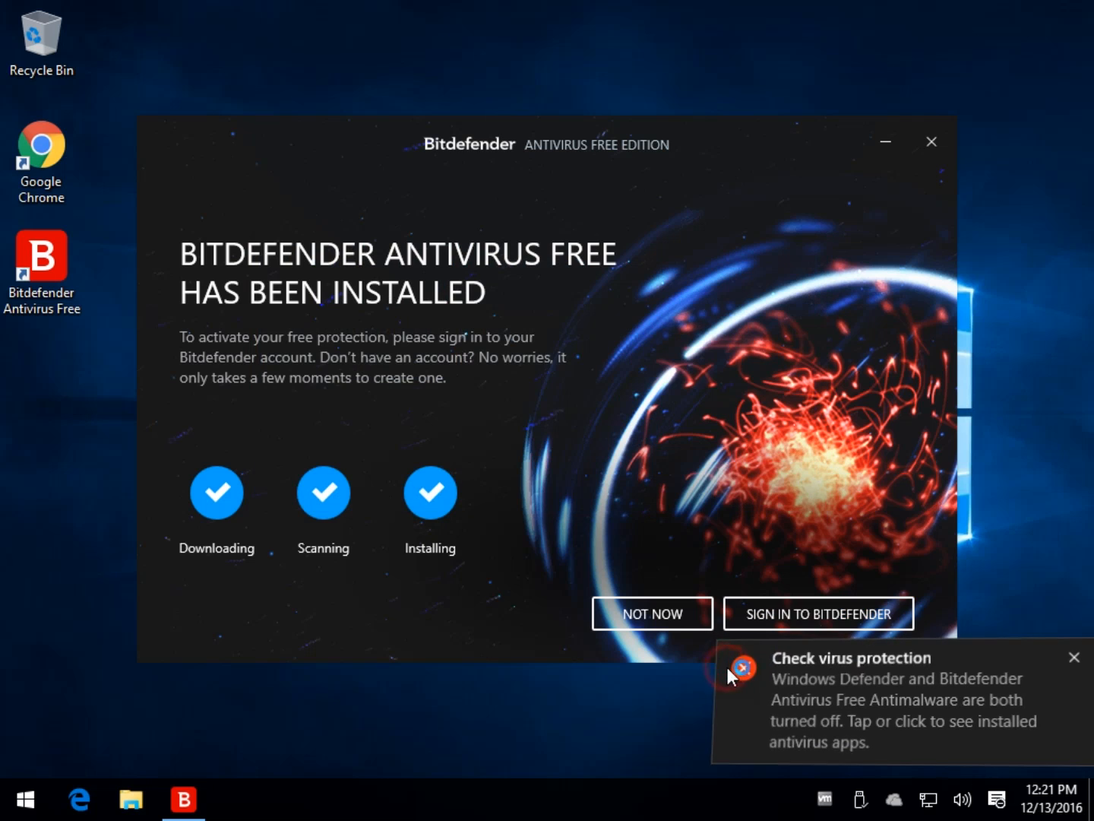
# Dismiss the 'Check virus protection' notification and choose SIGN IN TO BITDEFENDER
pyautogui.click(897, 699)
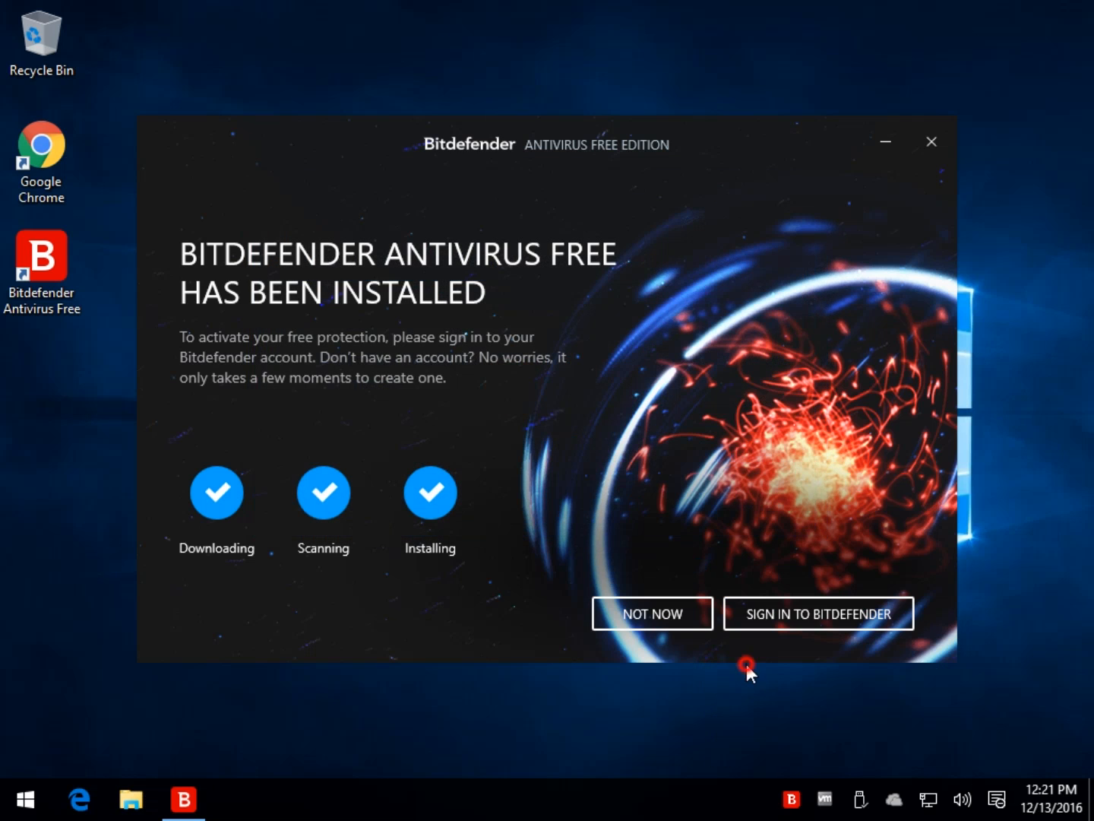
pyautogui.moveTo(651, 613)
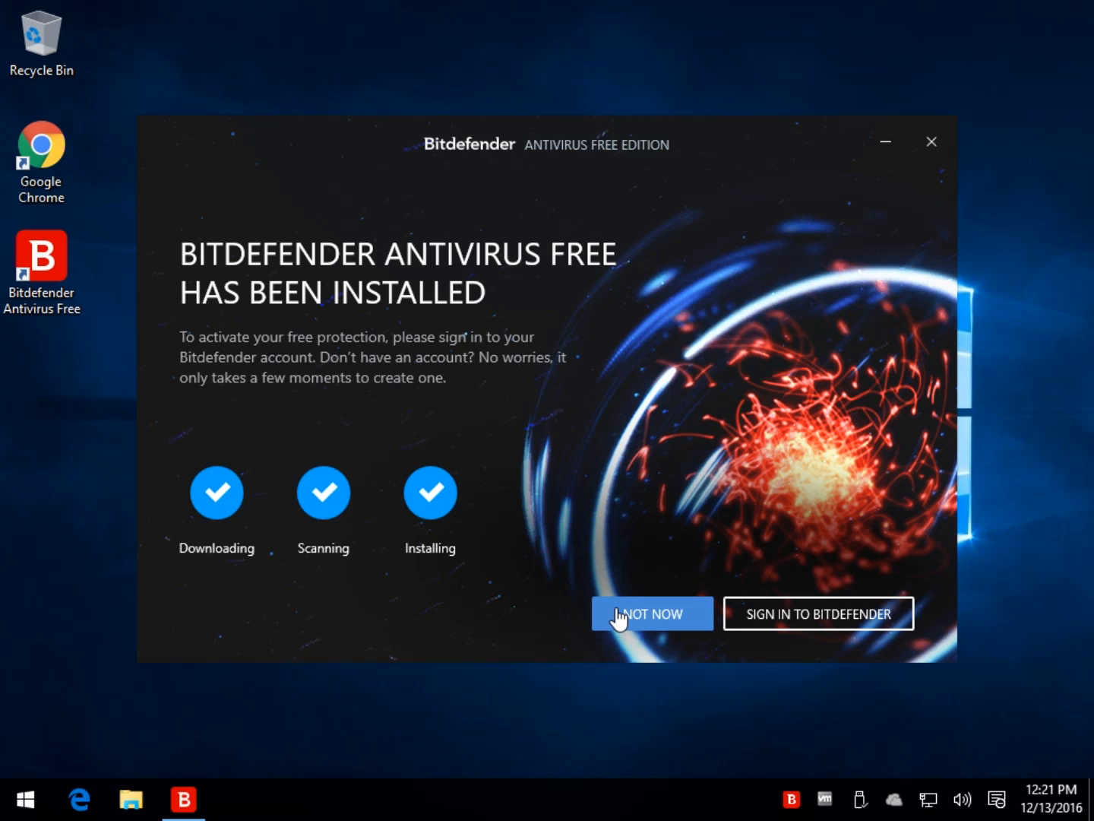
pyautogui.moveTo(818, 617)
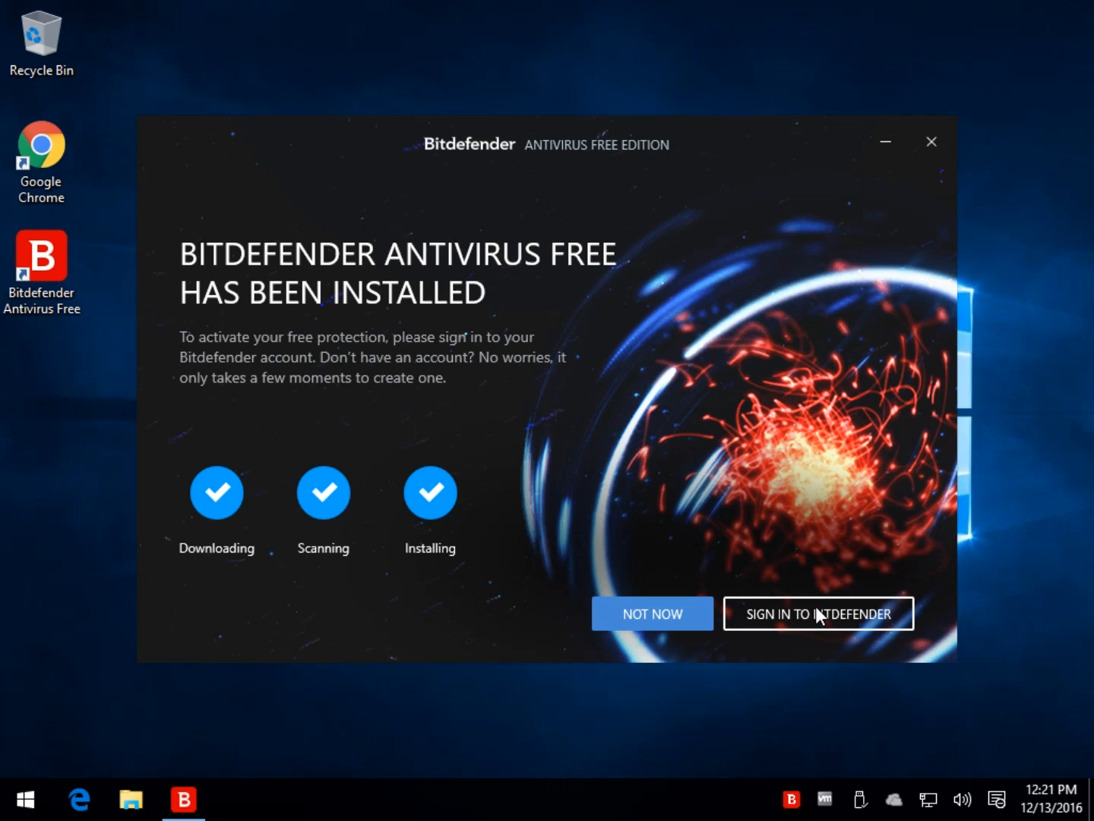
pyautogui.click(651, 614)
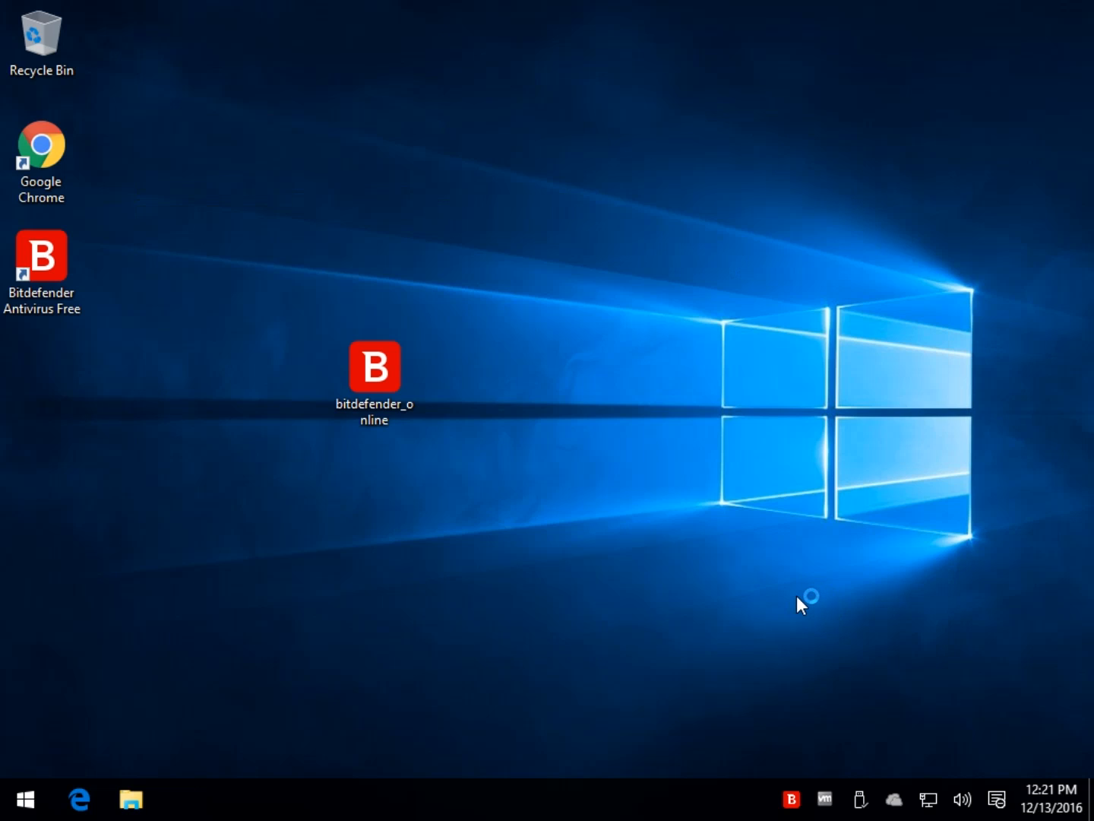
pyautogui.doubleClick(374, 365)
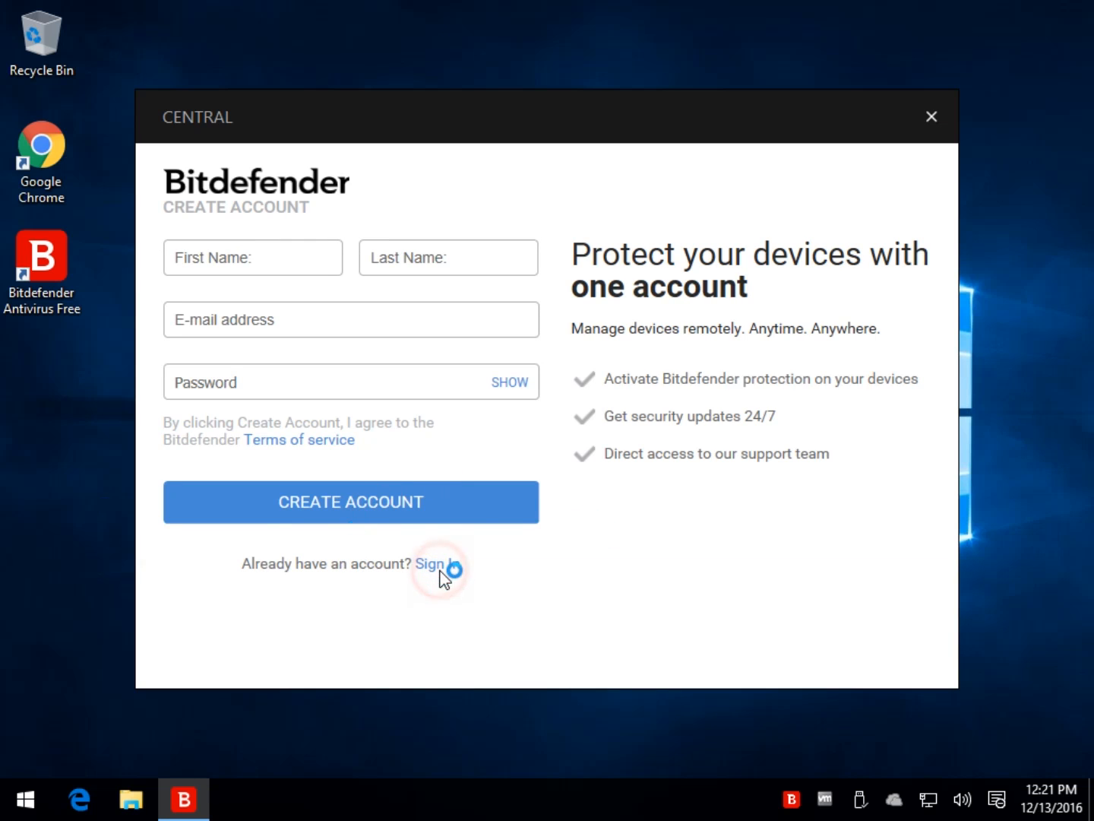
pyautogui.click(437, 563)
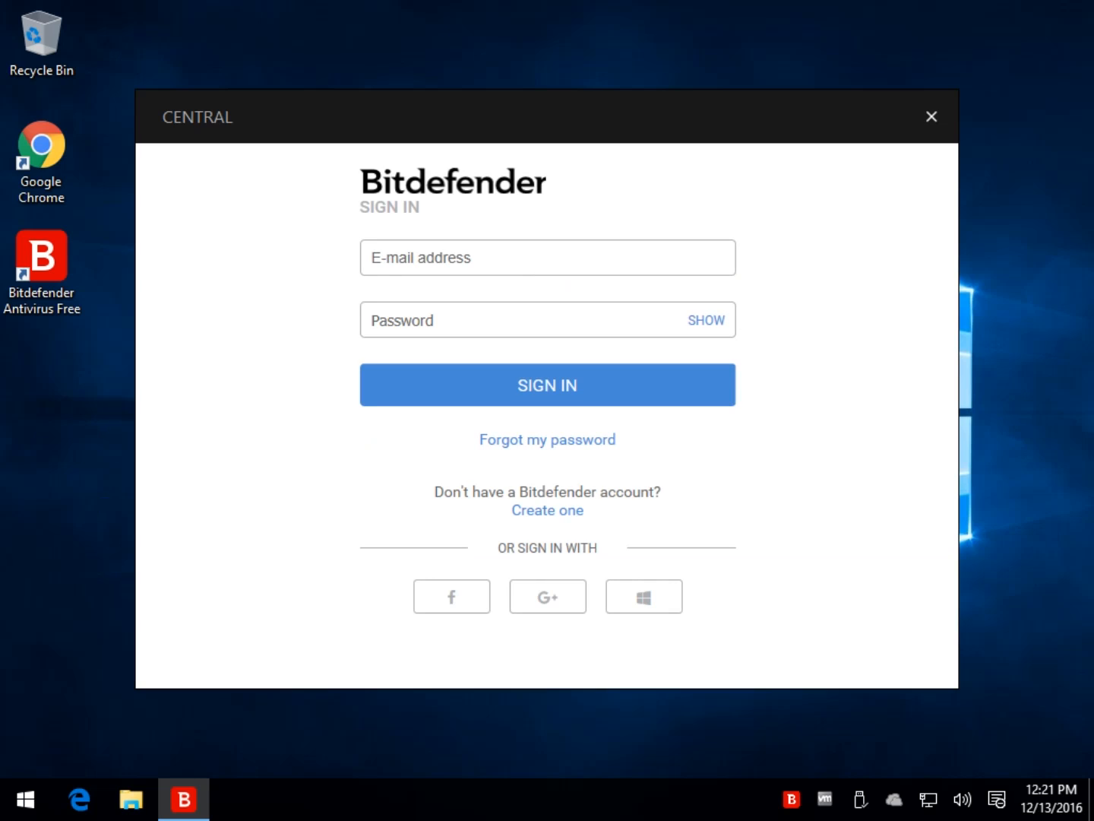
pyautogui.click(547, 384)
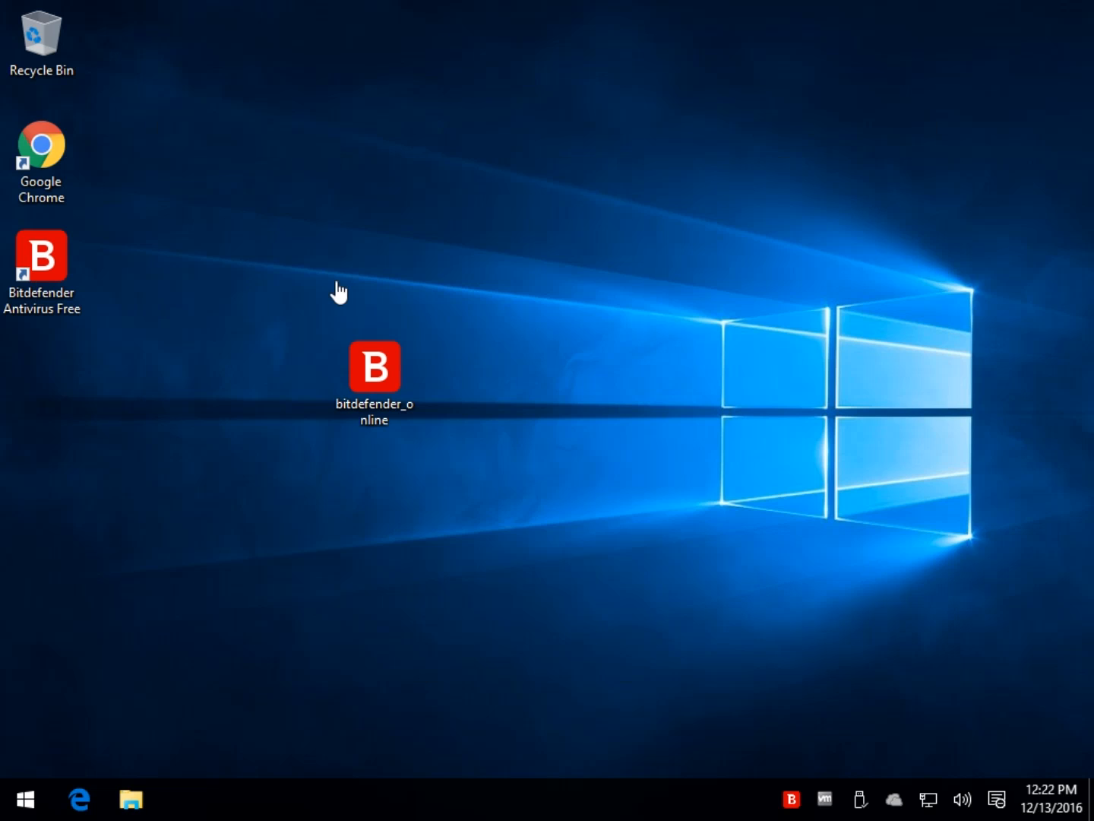
# Skip account sign-in, dismiss the update notice, and open Protection settings from the gear menu
pyautogui.doubleClick(372, 364)
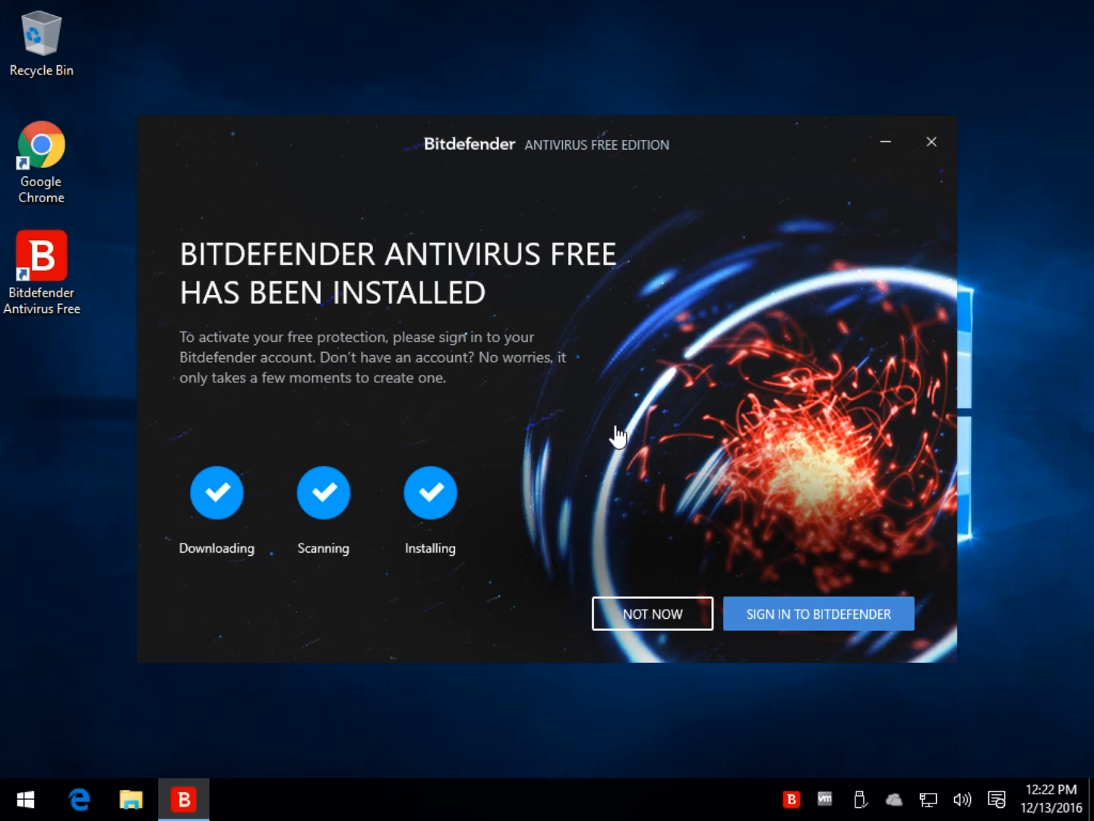
pyautogui.click(651, 613)
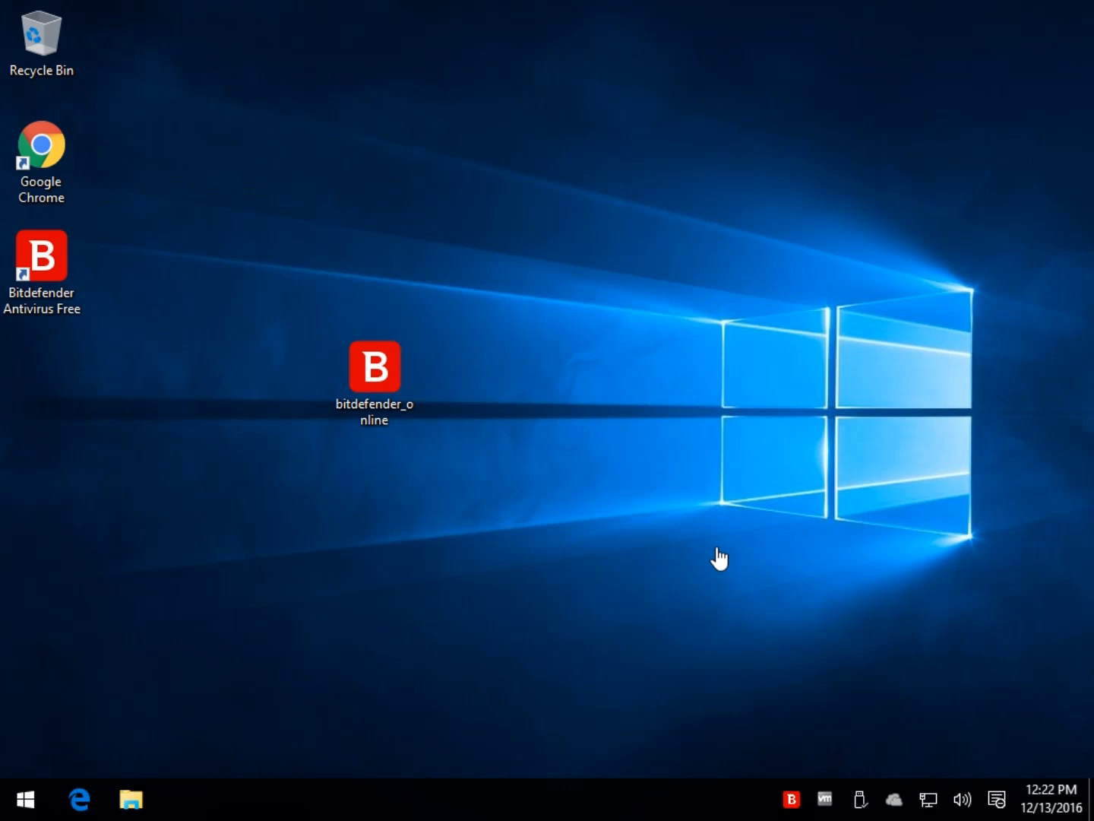
pyautogui.moveTo(384, 389)
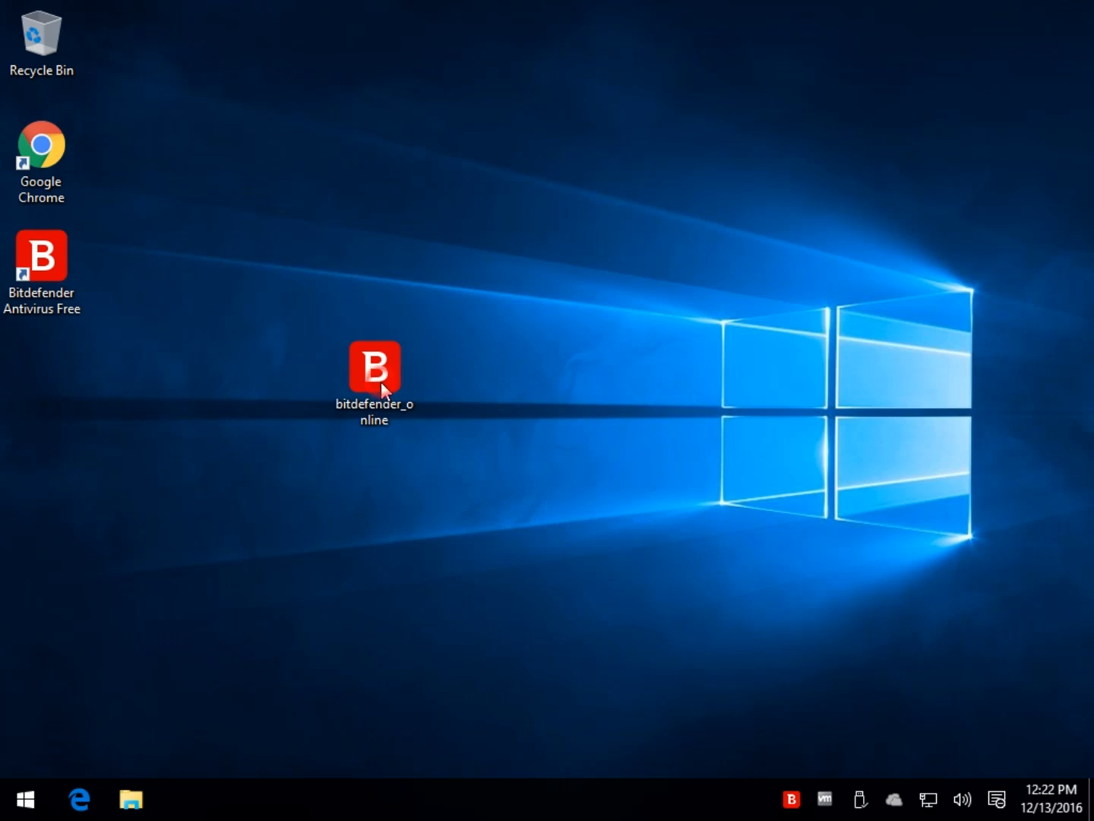
pyautogui.moveTo(793, 799)
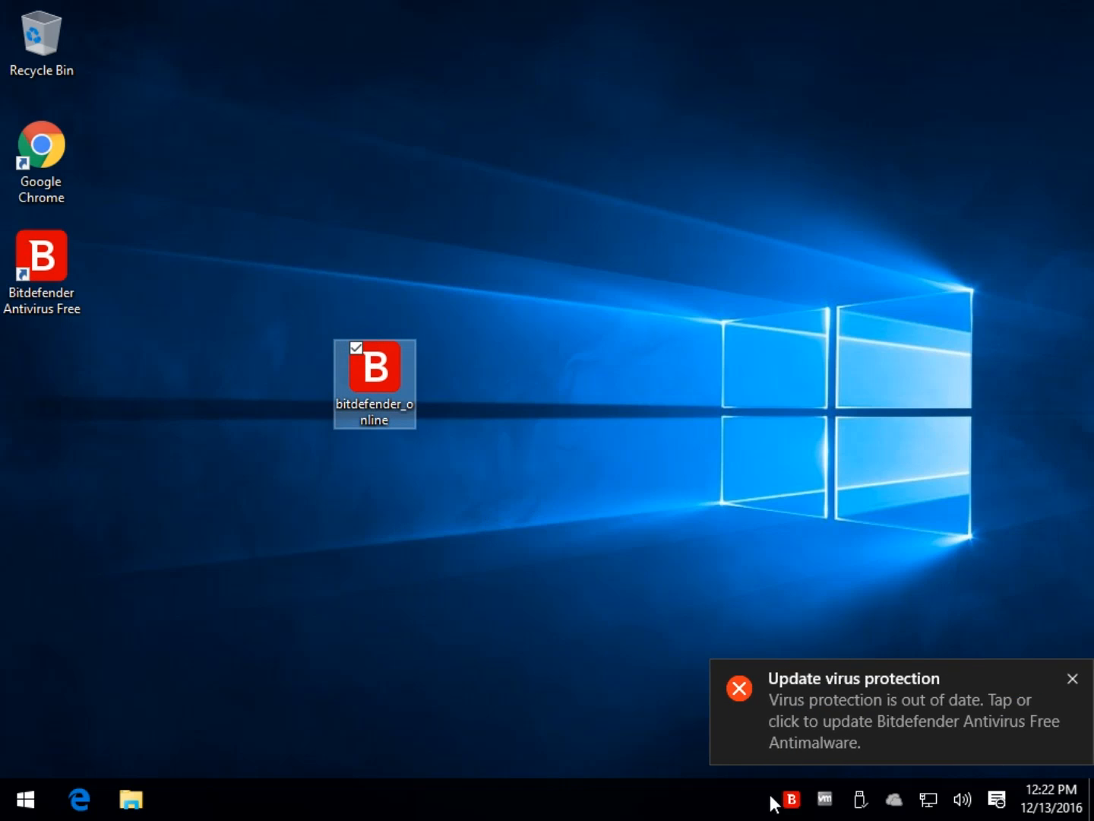
pyautogui.moveTo(903, 727)
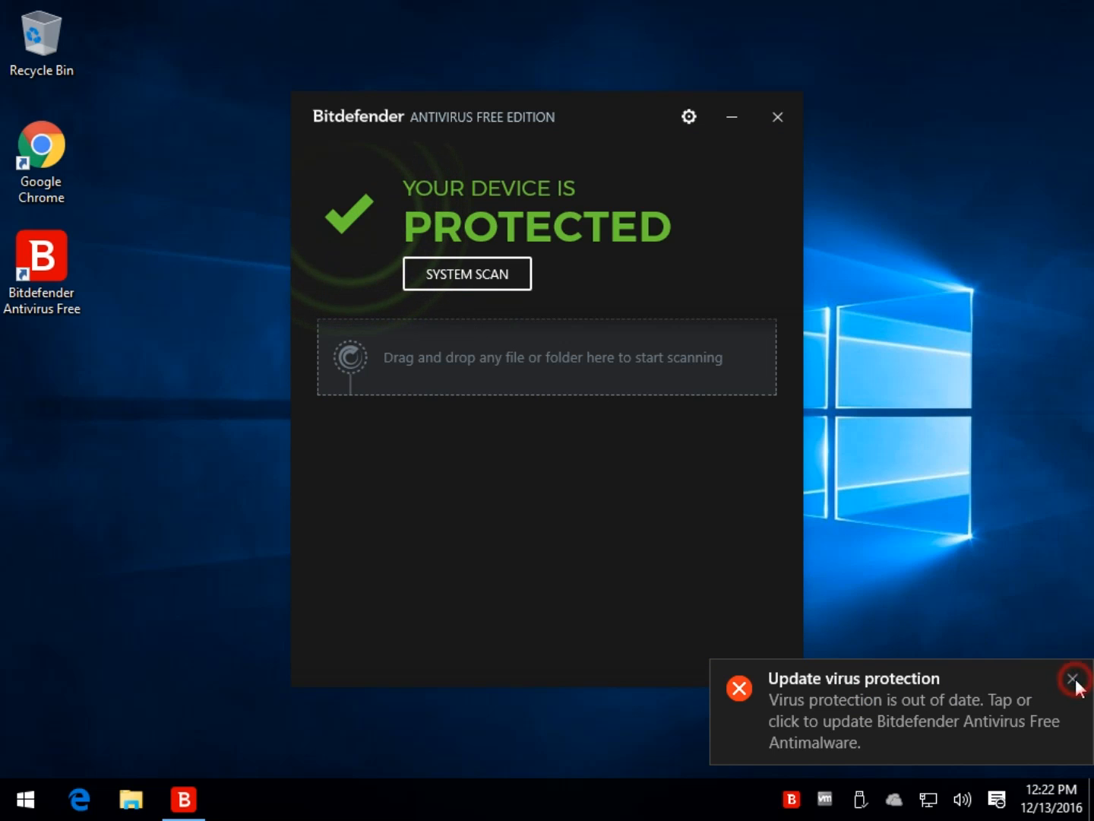
pyautogui.click(1074, 678)
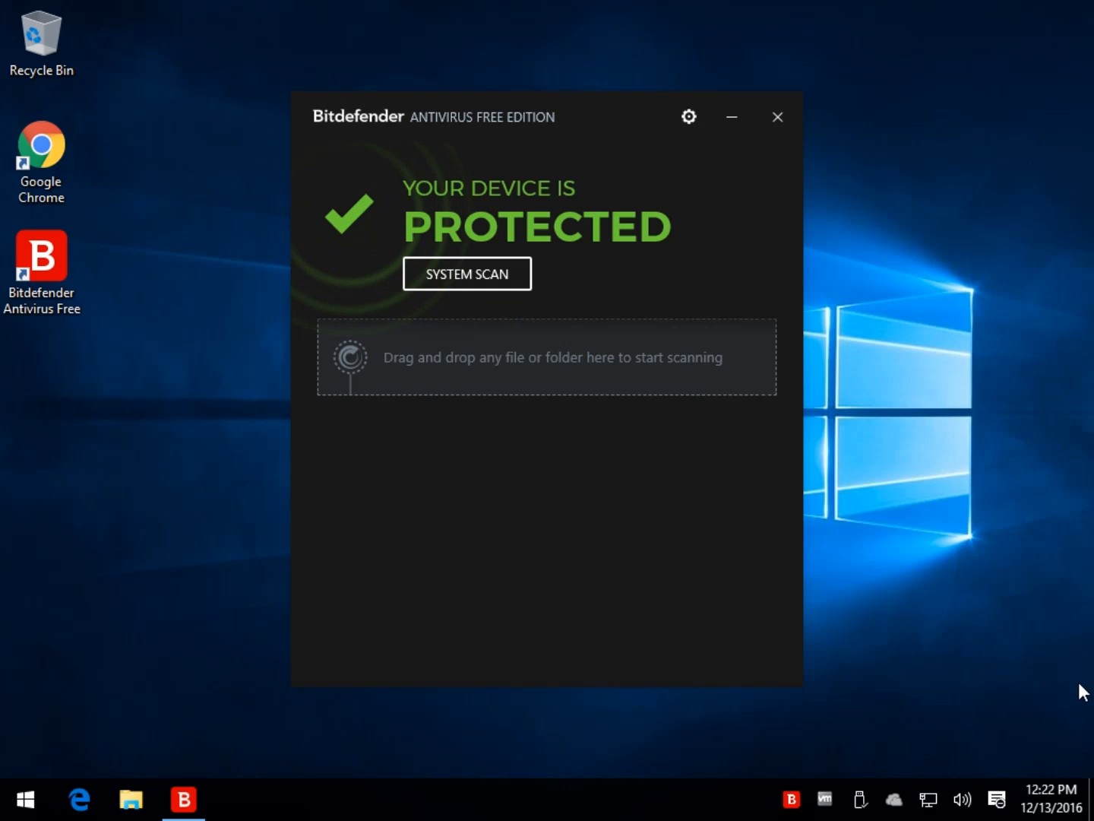
pyautogui.moveTo(519, 366)
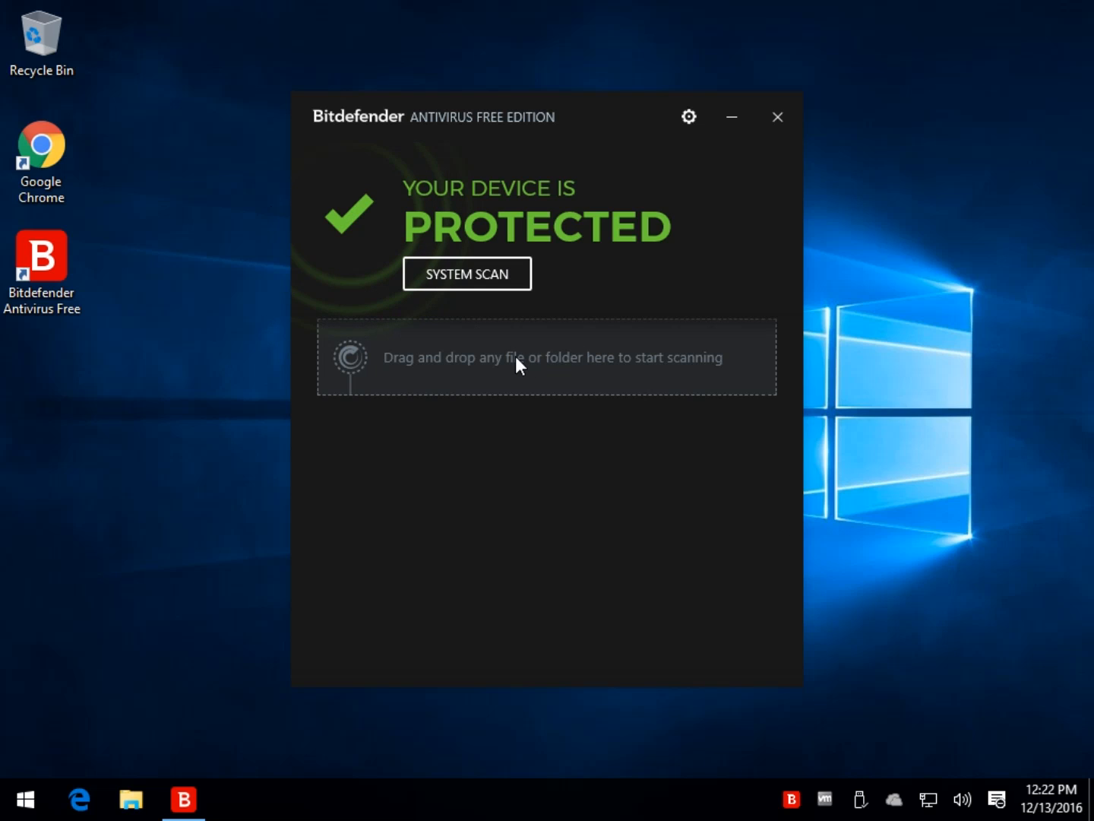
pyautogui.moveTo(688, 117)
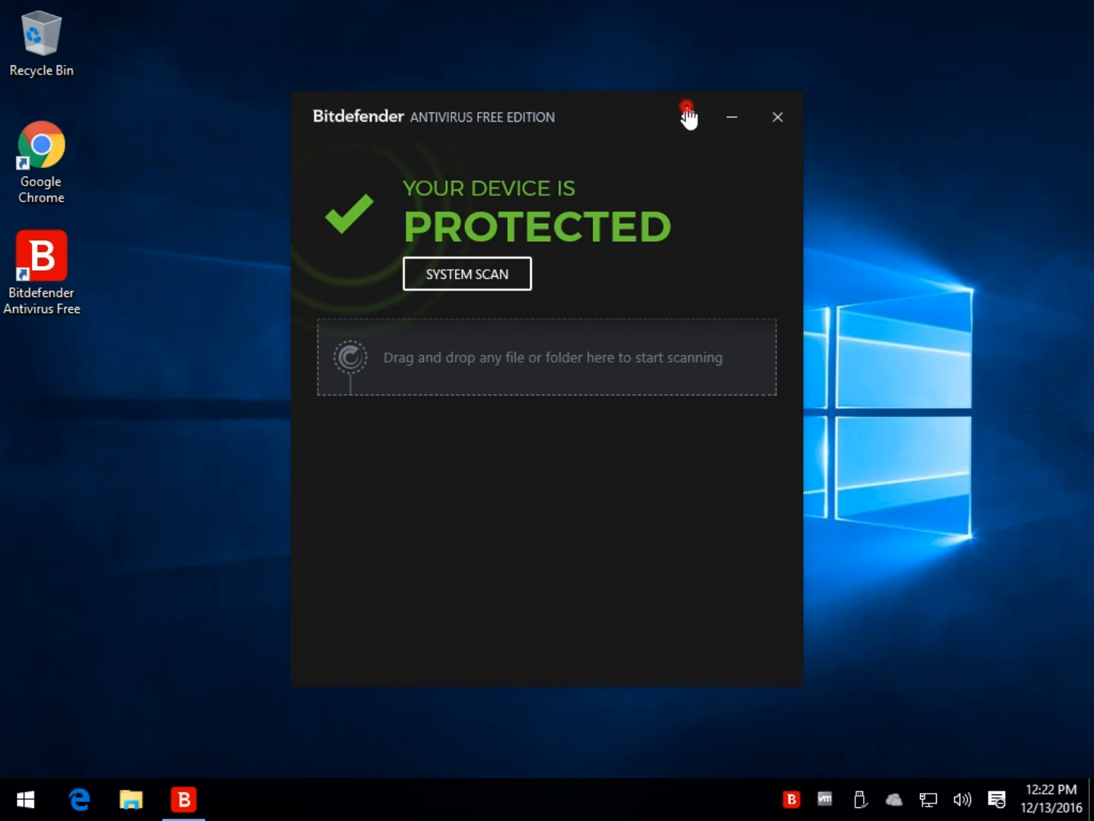
pyautogui.click(687, 116)
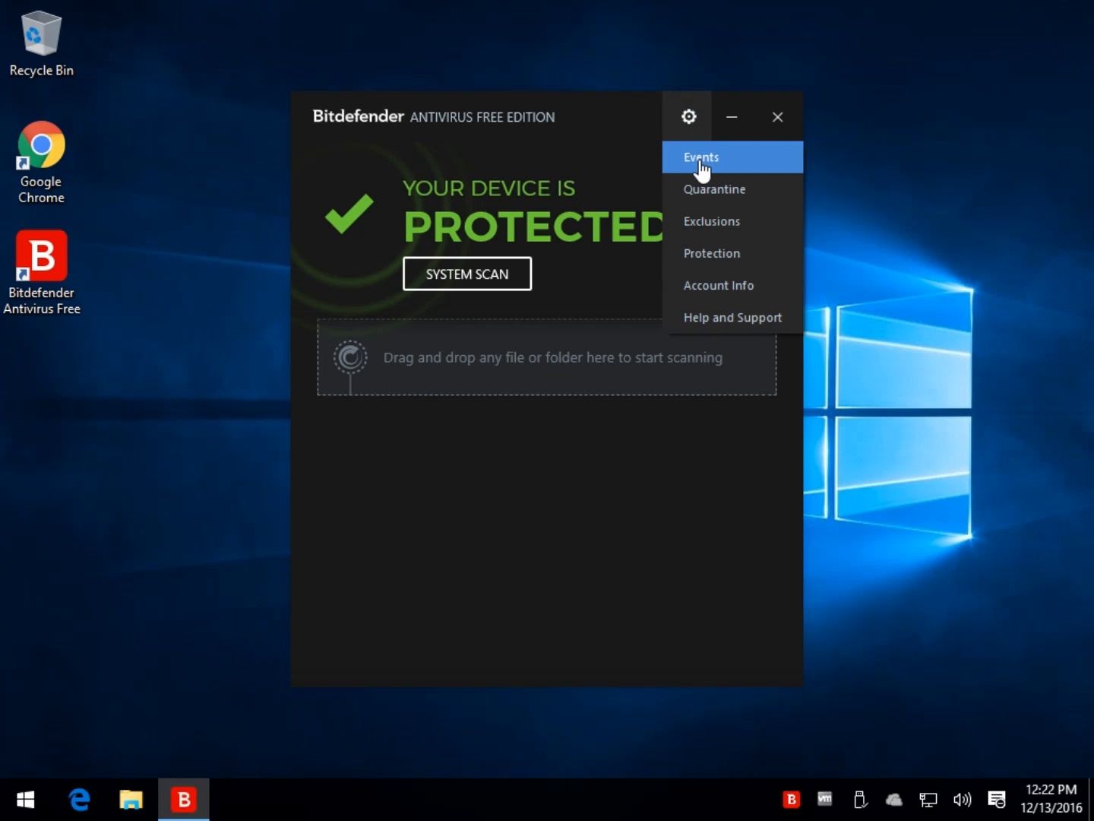
pyautogui.moveTo(713, 253)
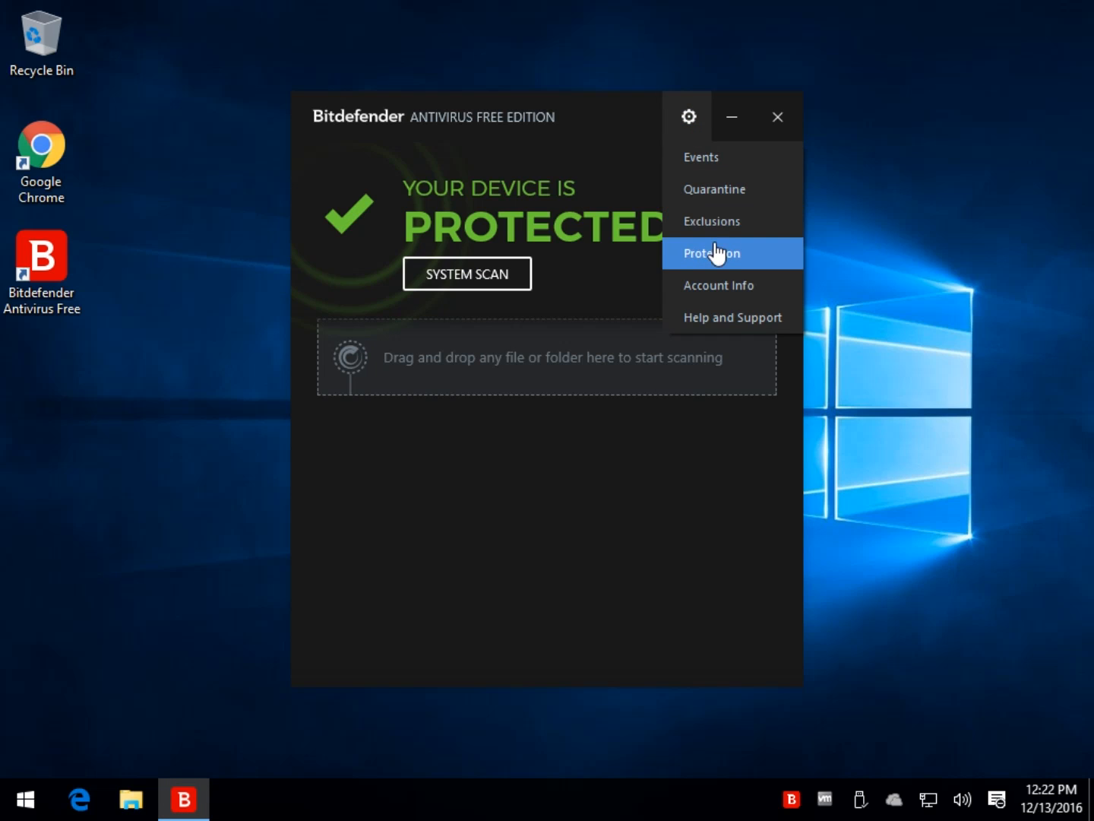
pyautogui.moveTo(718, 259)
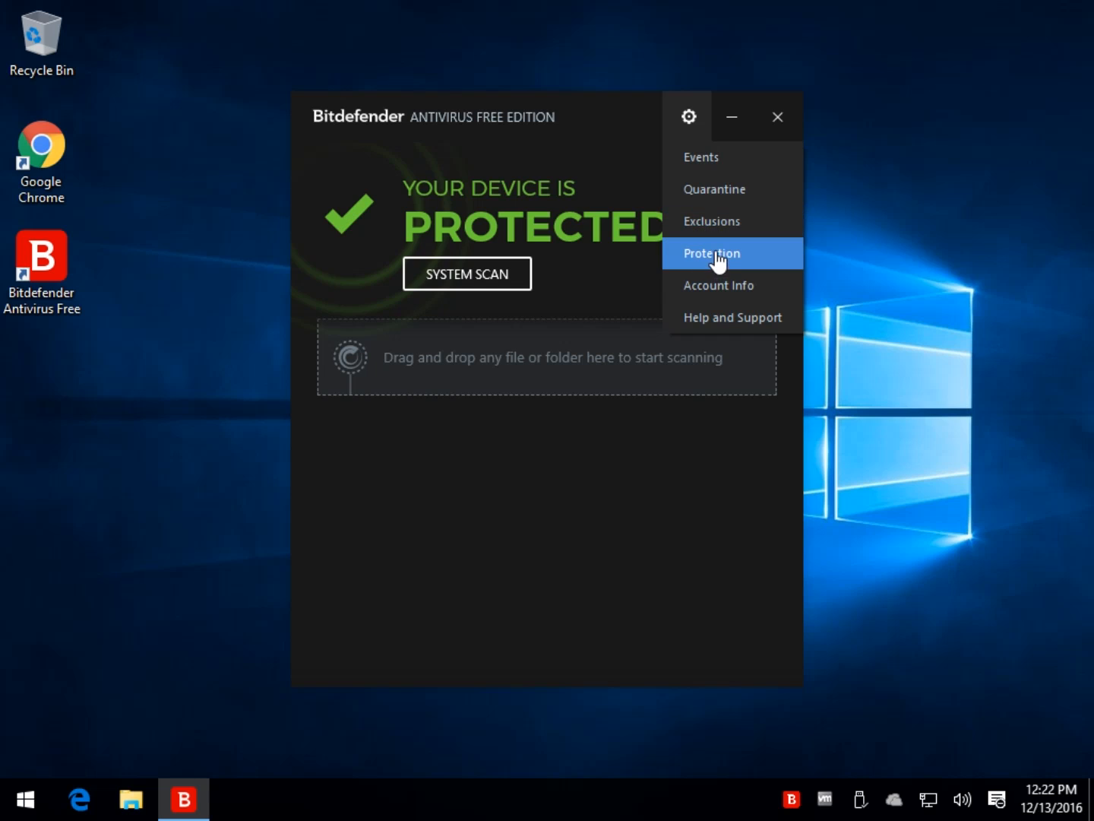
pyautogui.click(712, 253)
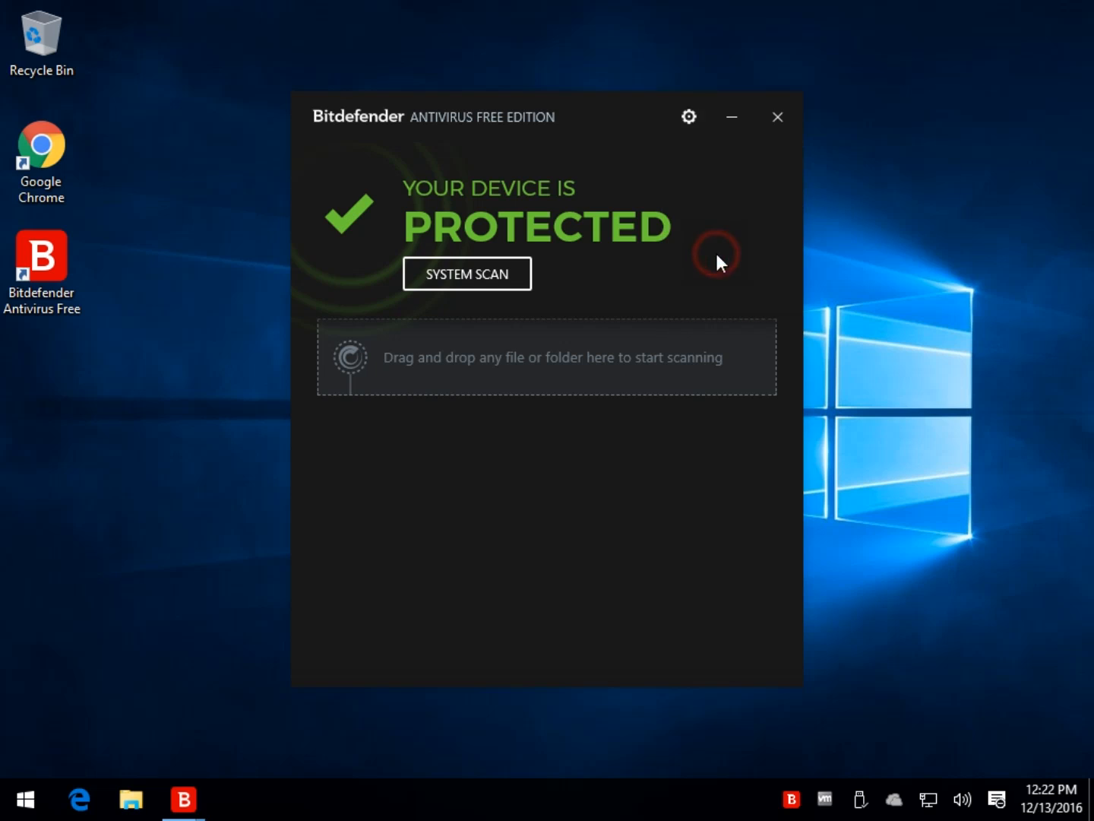
pyautogui.click(688, 117)
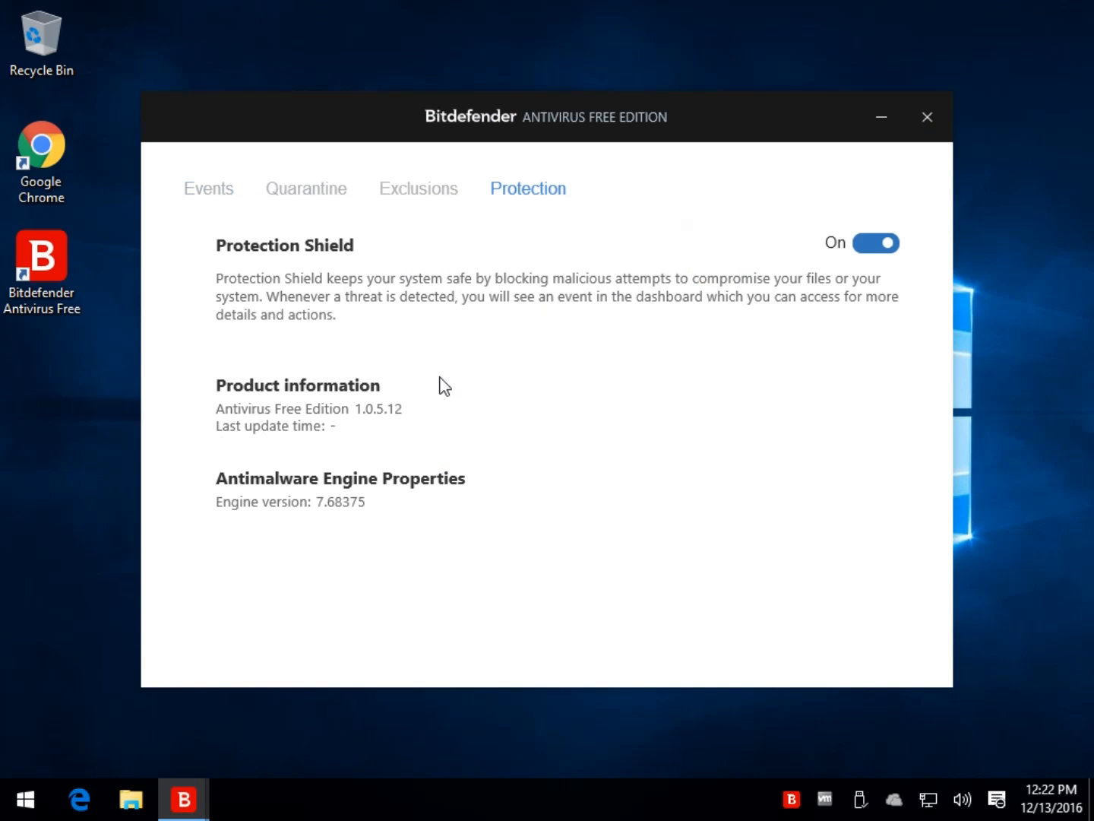
pyautogui.moveTo(466, 397)
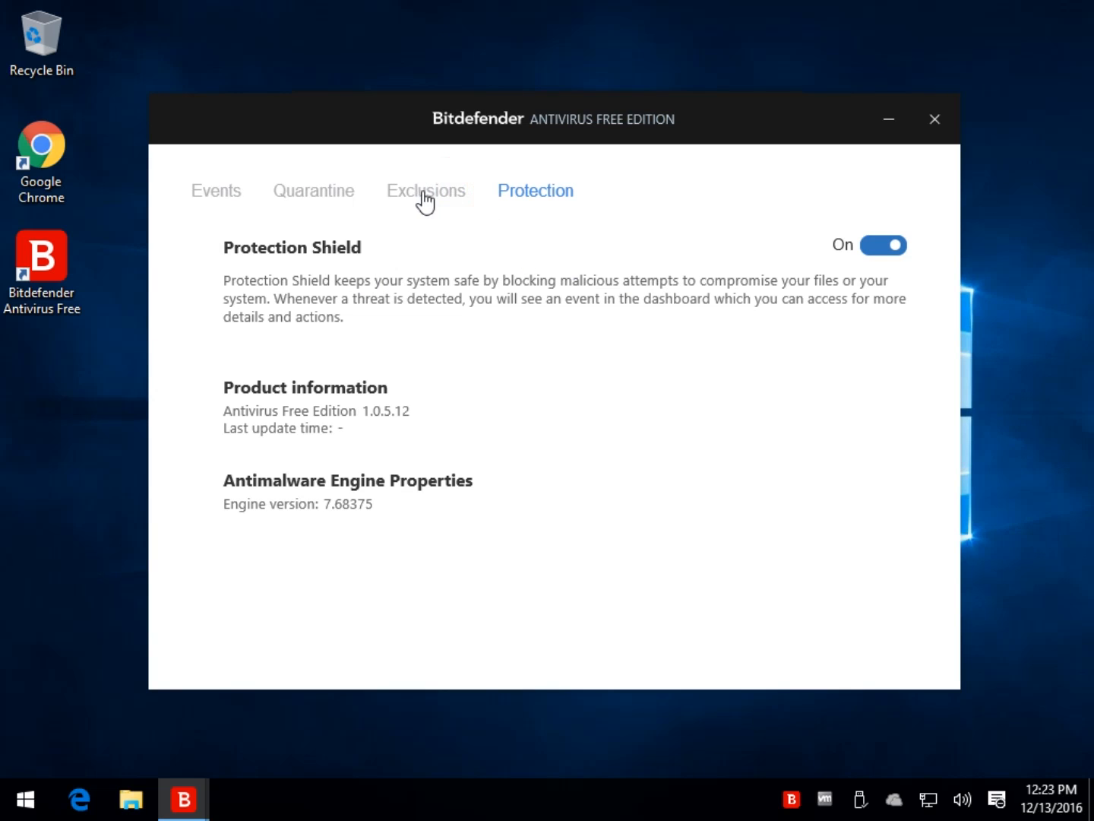
pyautogui.click(313, 191)
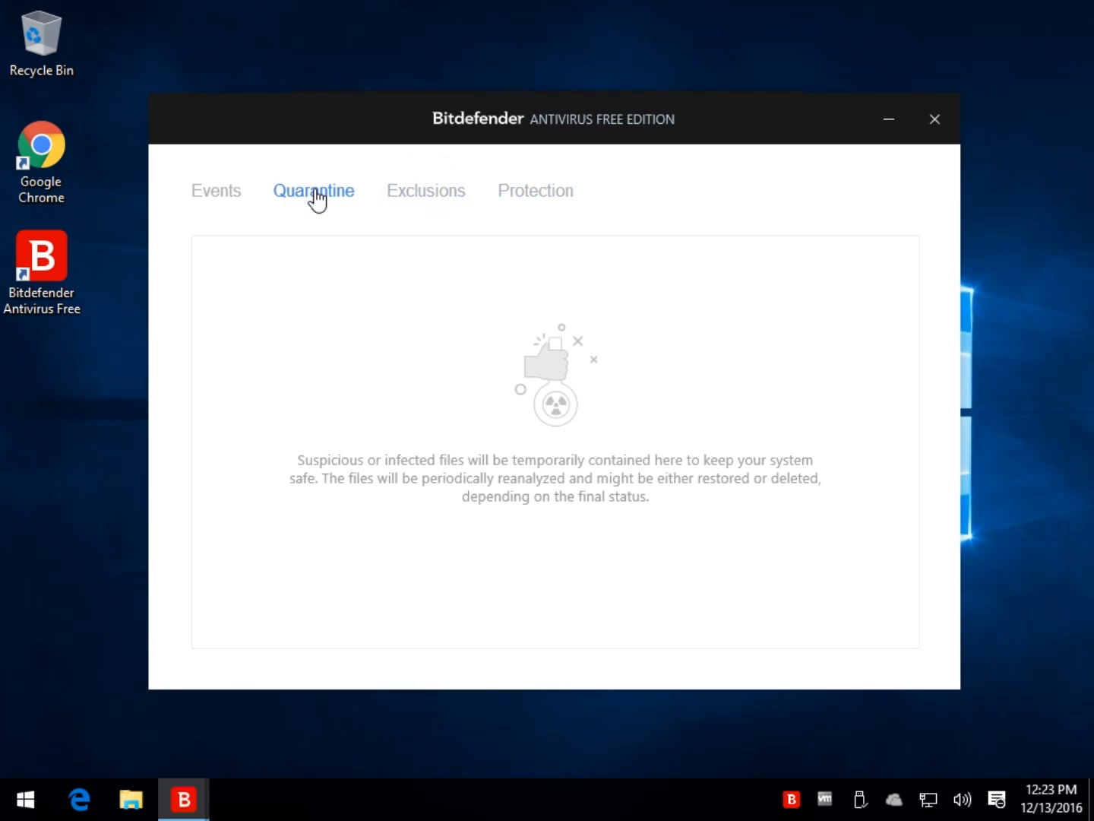
pyautogui.click(216, 190)
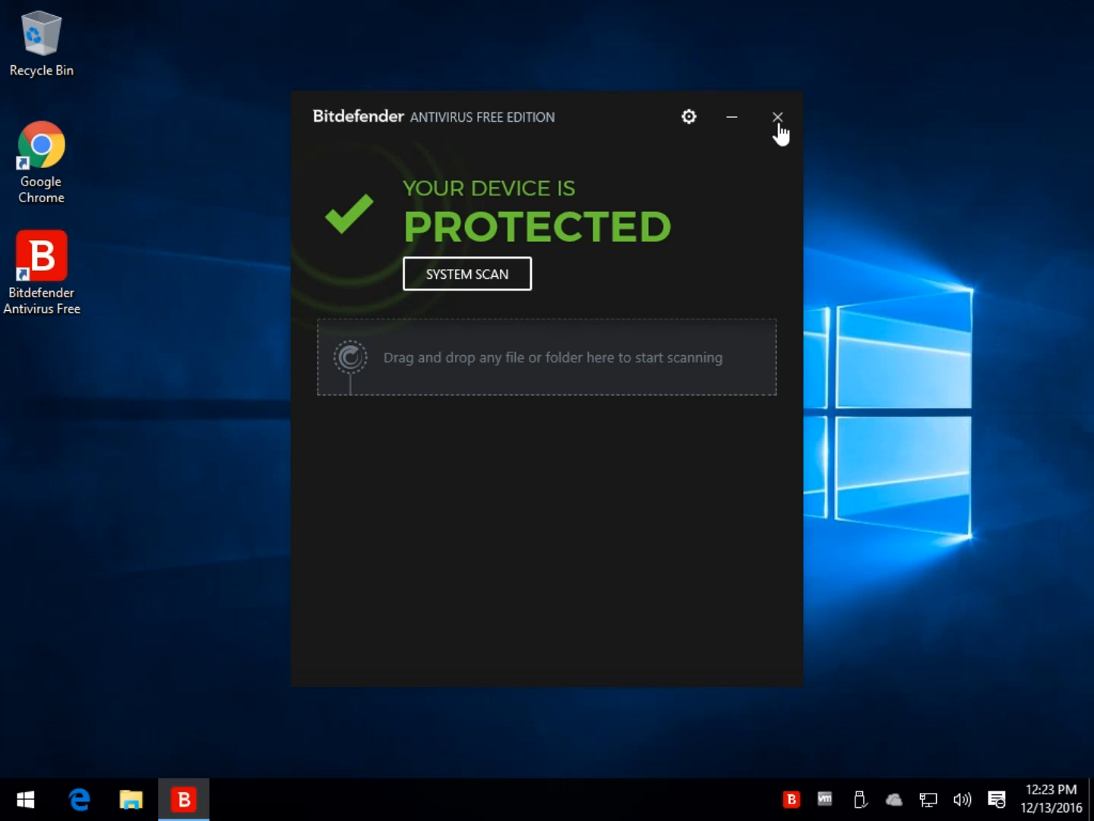
# Close the Bitdefender window, leaving the antivirus running in the background
pyautogui.click(777, 117)
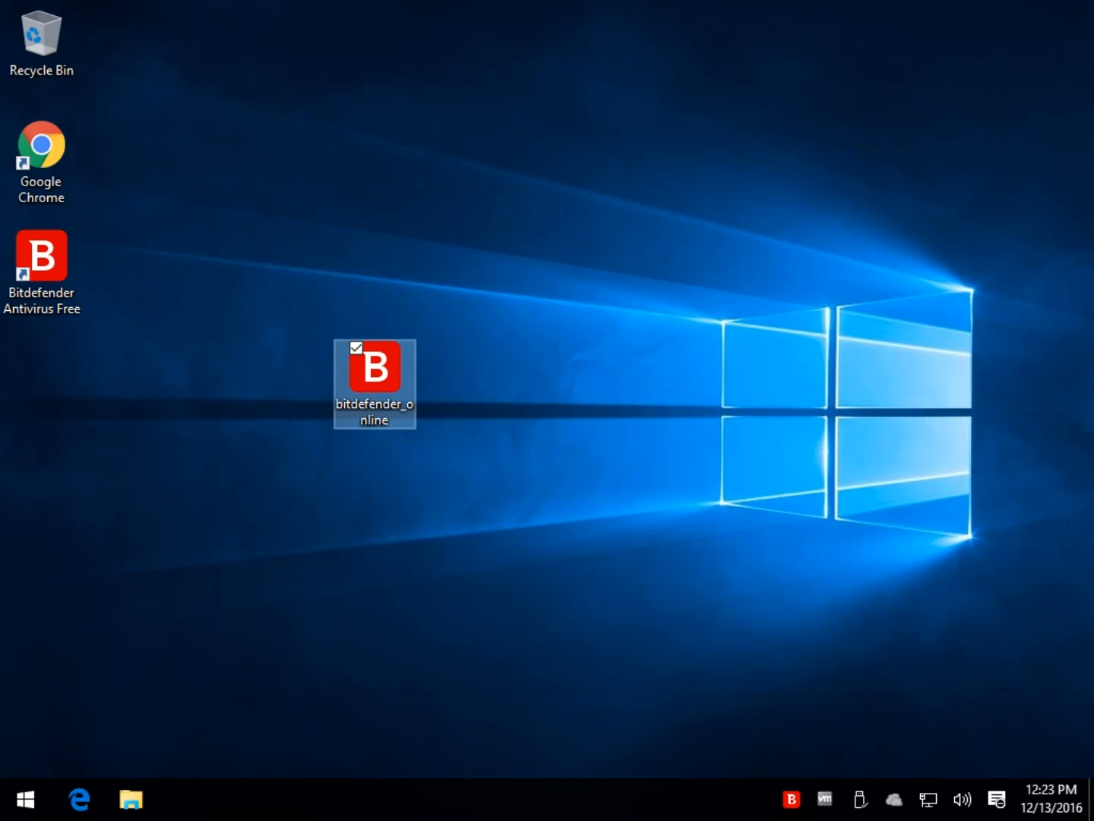
pyautogui.moveTo(745, 813)
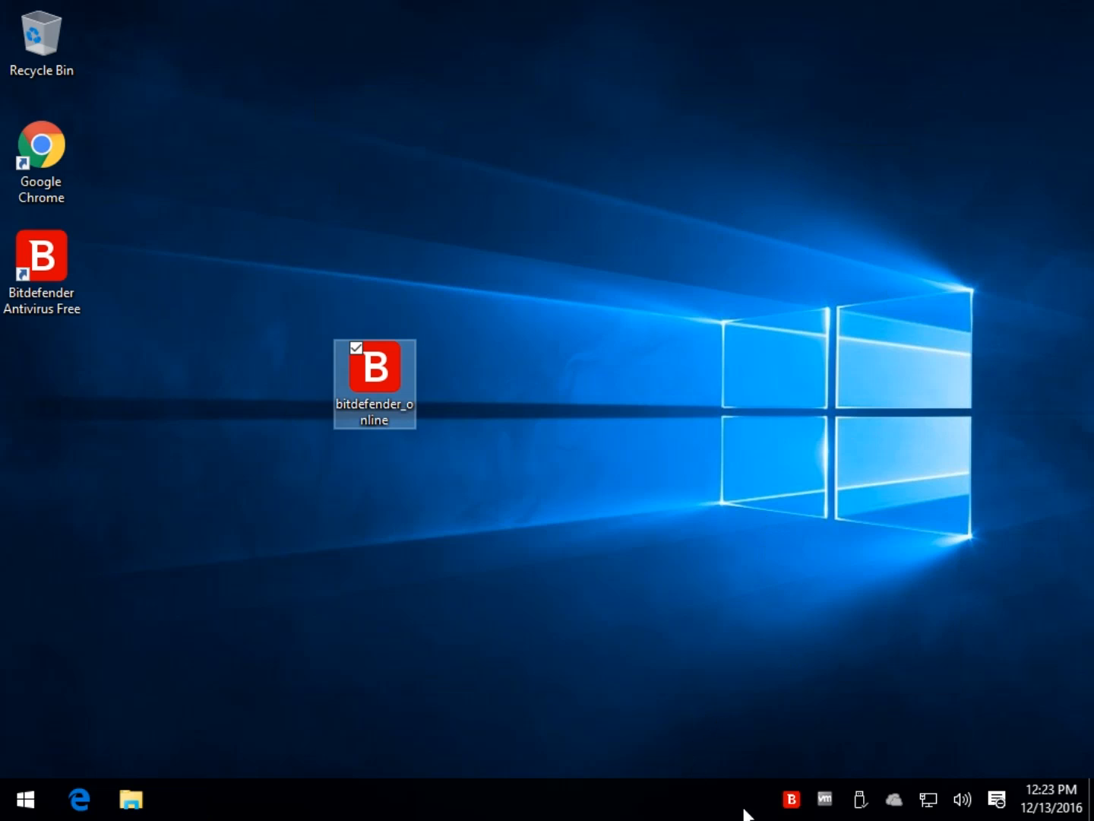
pyautogui.moveTo(792, 799)
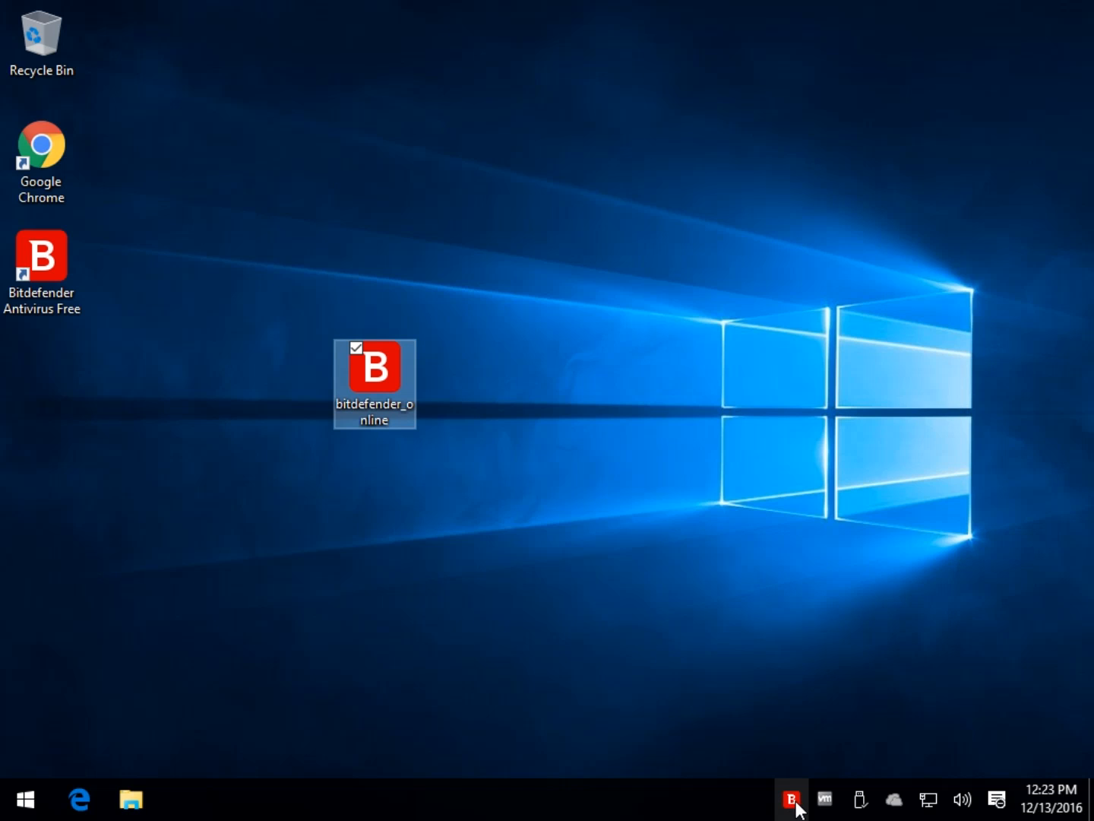
pyautogui.moveTo(554, 485)
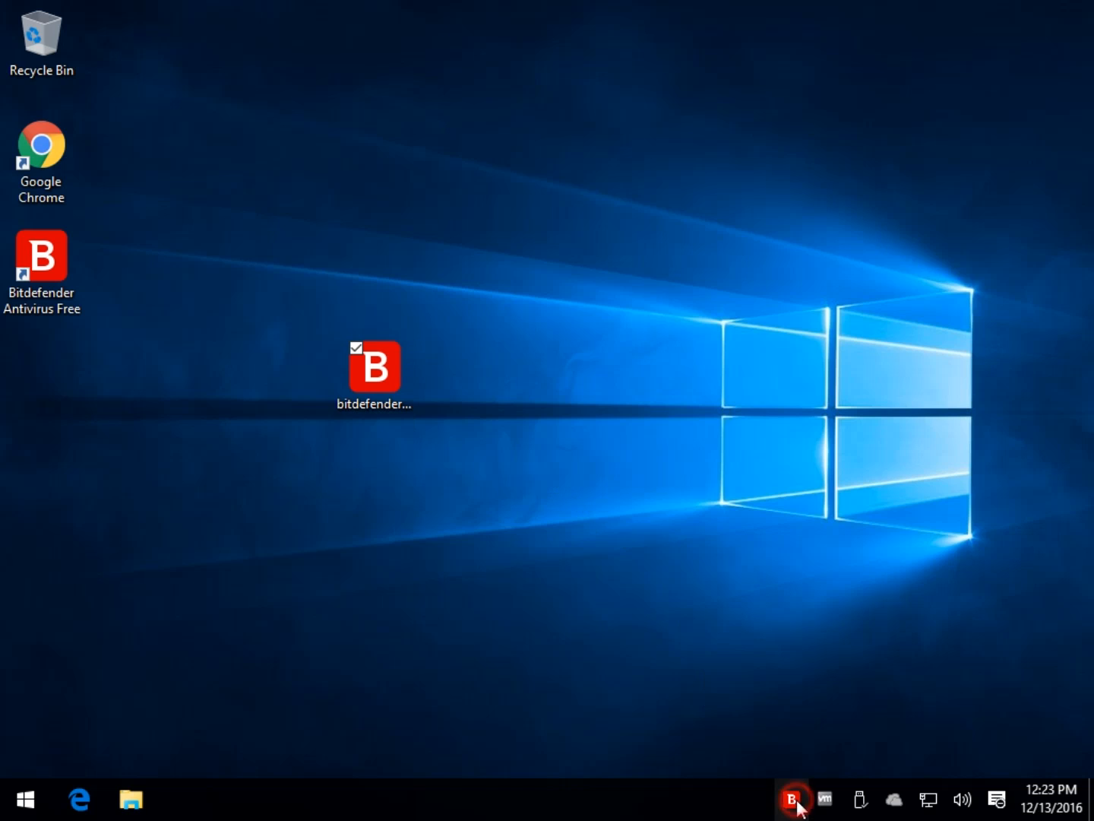
# Reopen Bitdefender from the system tray and view its settings menu sections
pyautogui.click(795, 799)
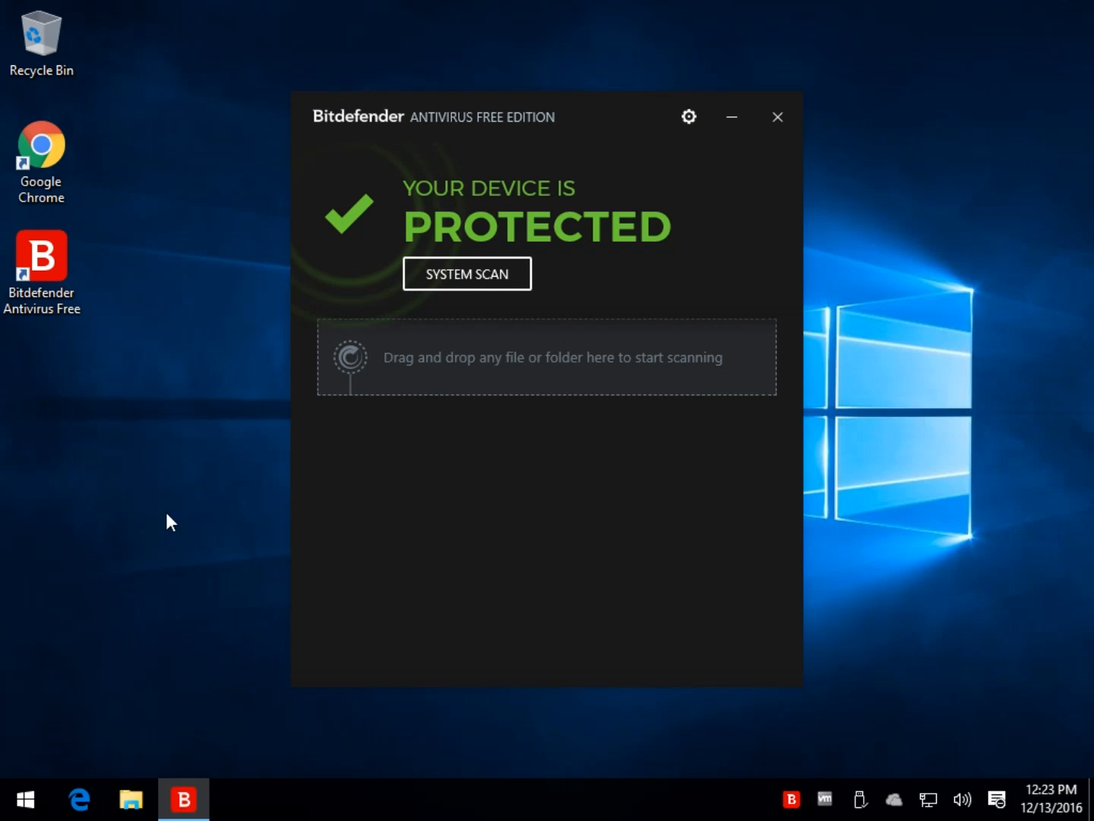
pyautogui.moveTo(224, 418)
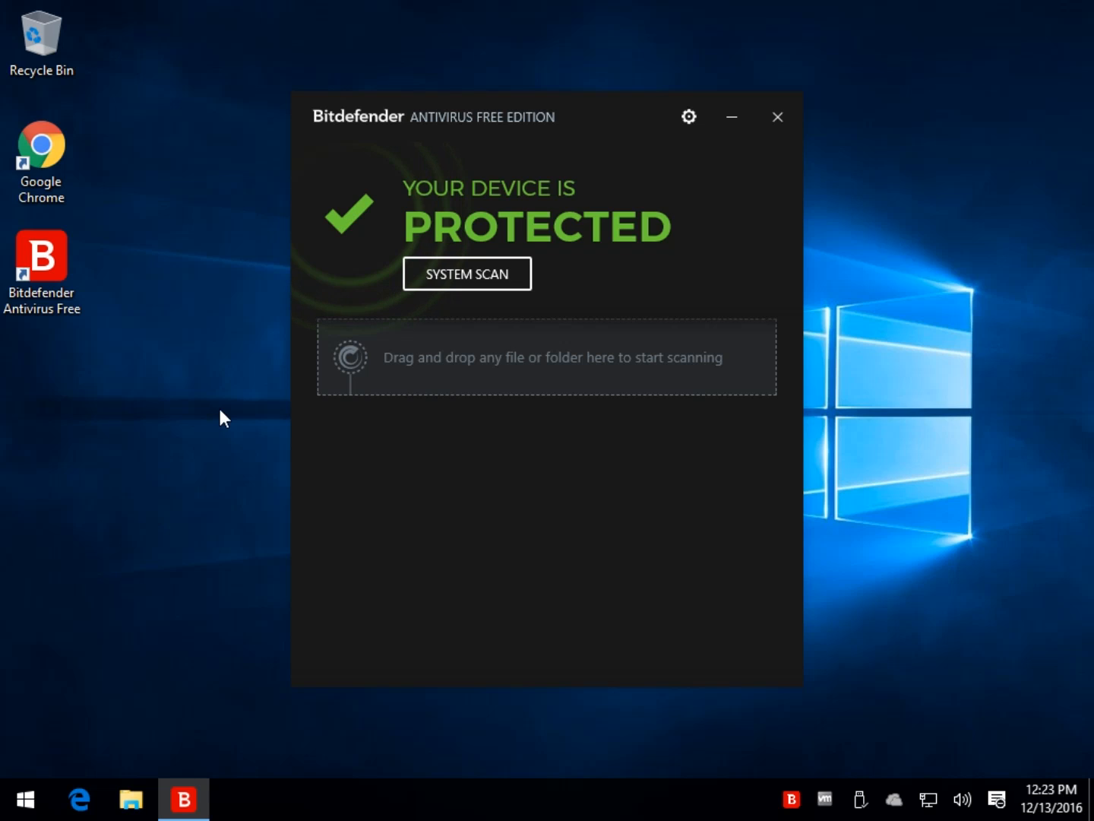
pyautogui.click(688, 116)
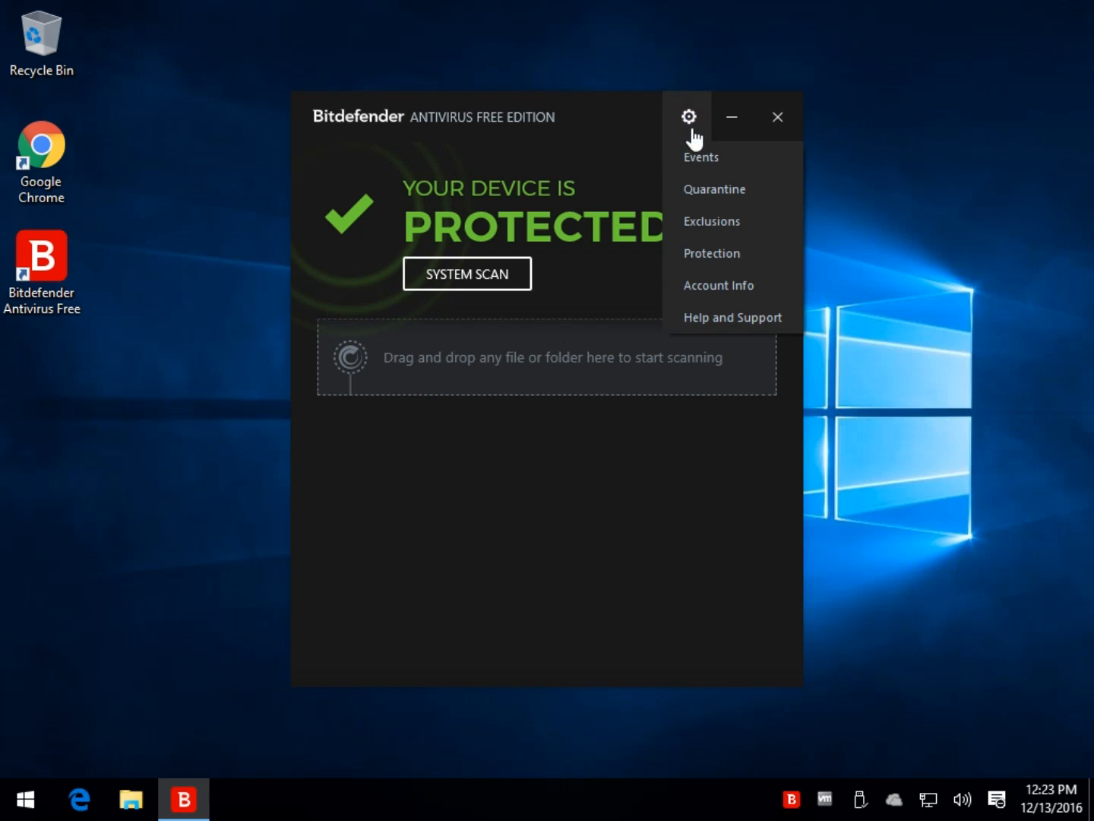
pyautogui.moveTo(715, 196)
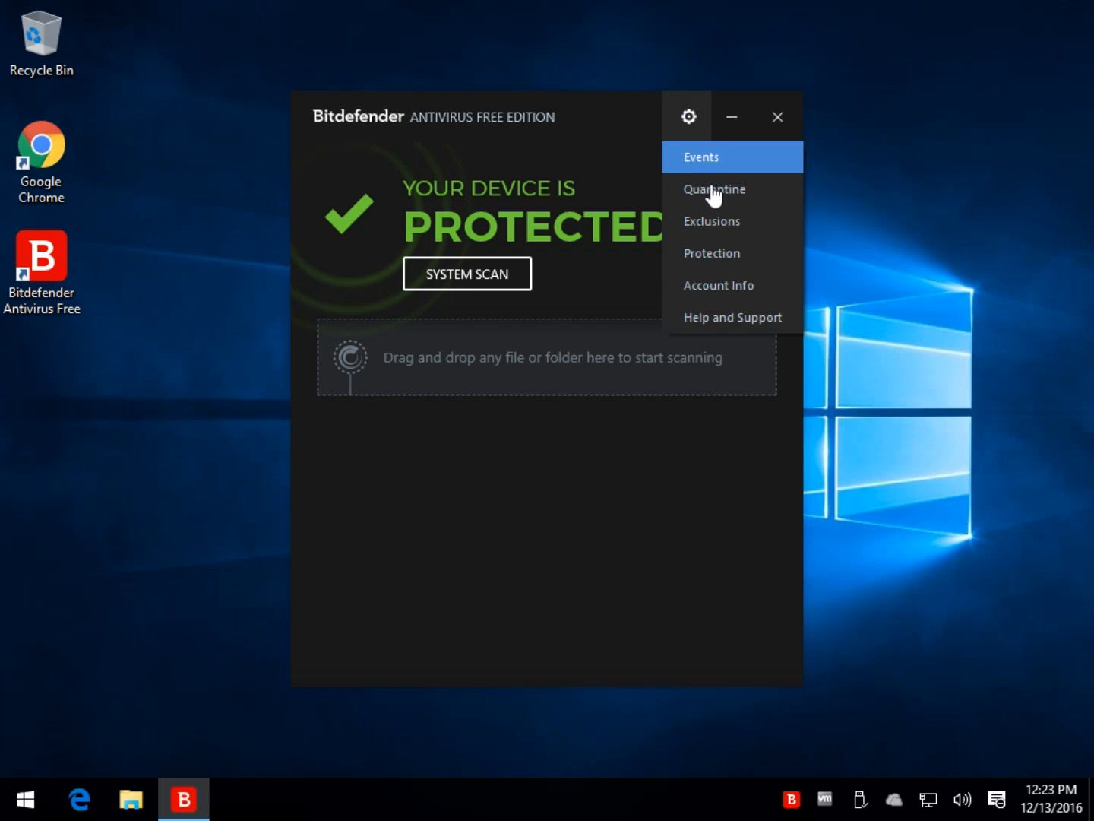
pyautogui.moveTo(517, 497)
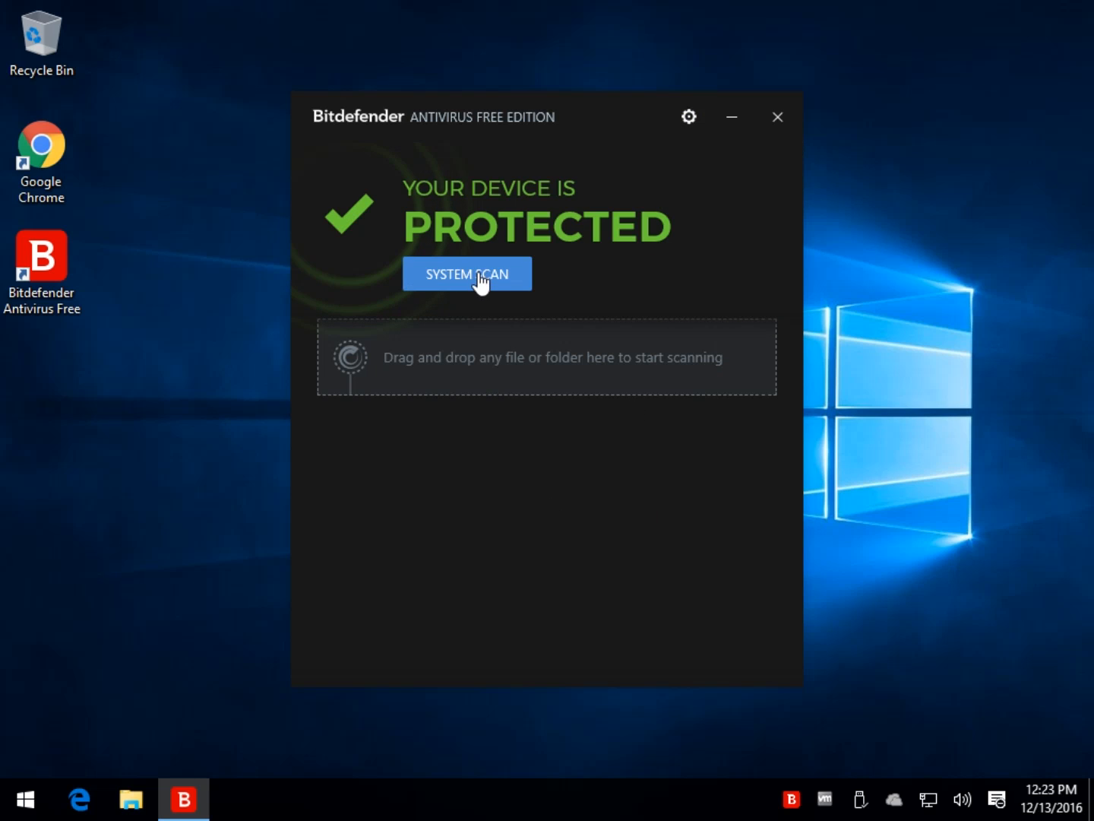
# Start a full SYSTEM SCAN from the dashboard
pyautogui.click(467, 273)
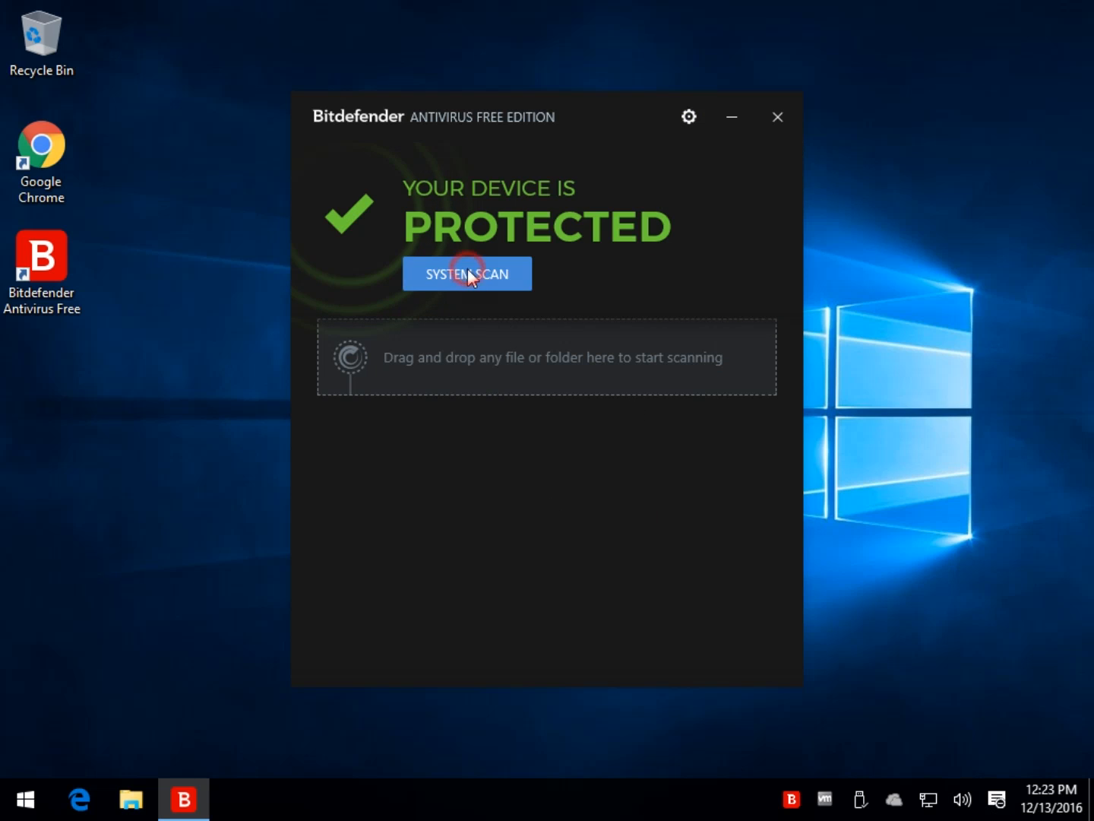
pyautogui.click(465, 273)
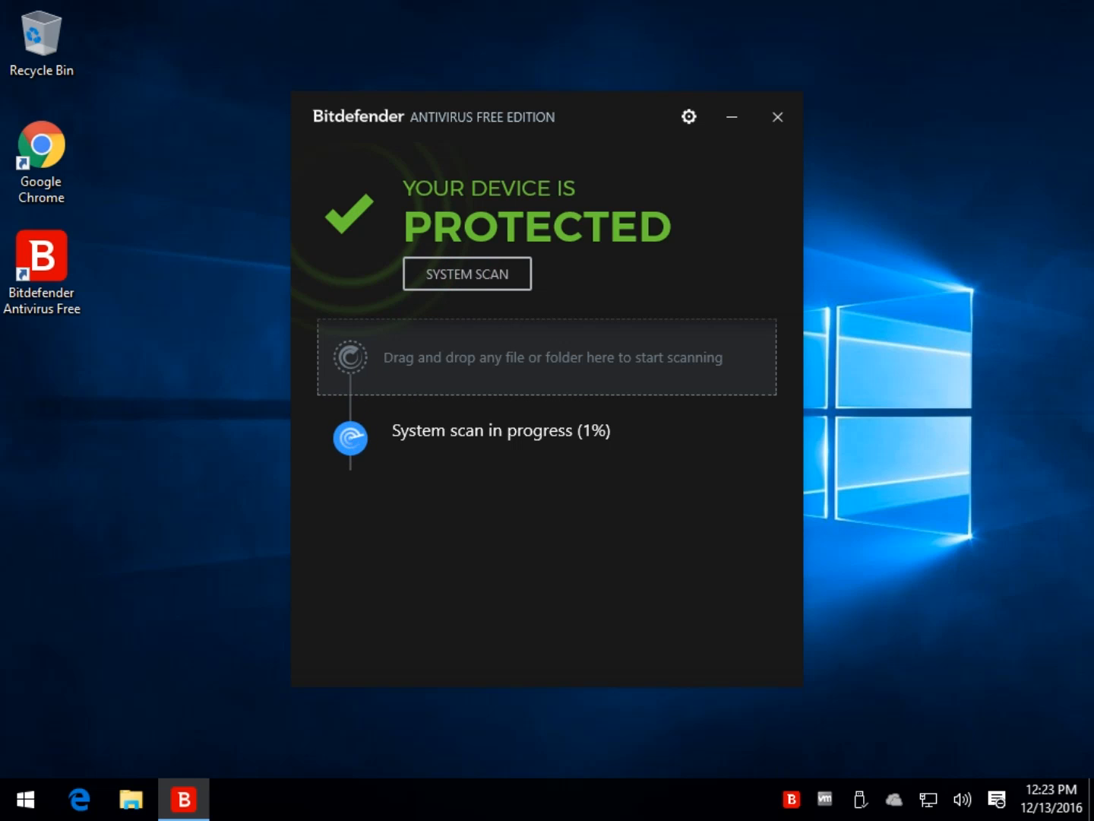
pyautogui.moveTo(587, 609)
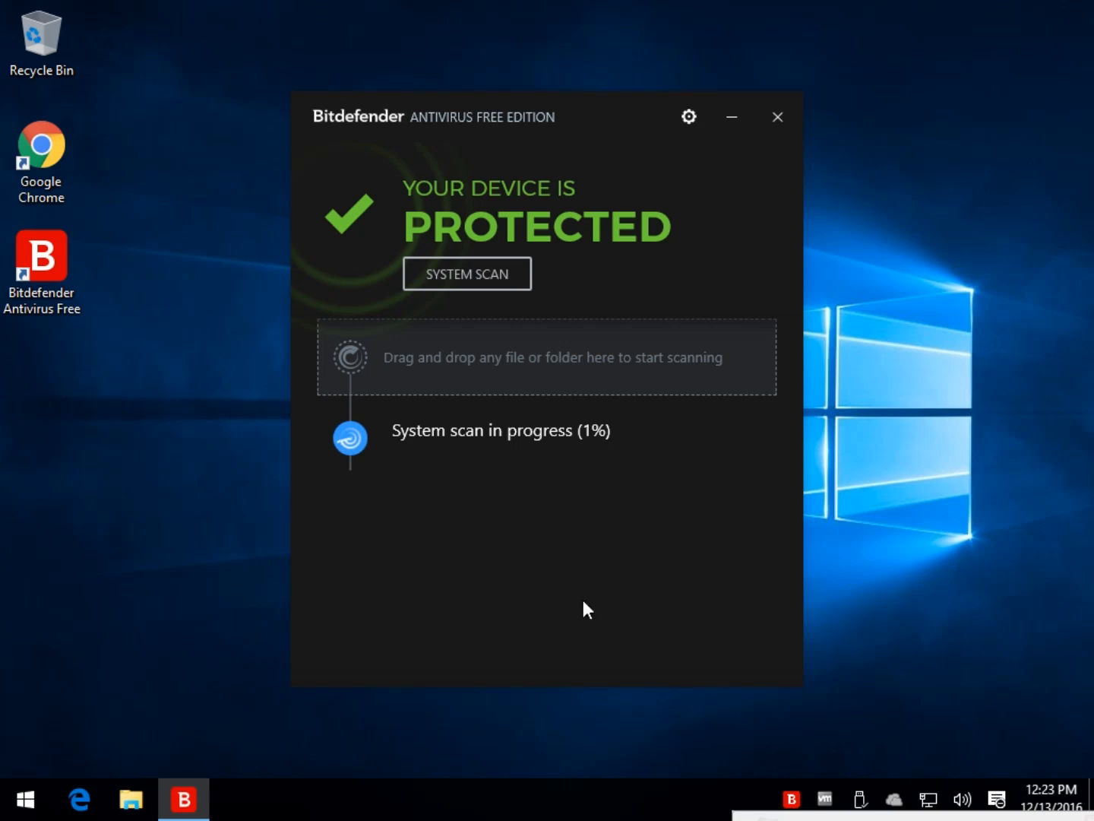
pyautogui.moveTo(185, 356)
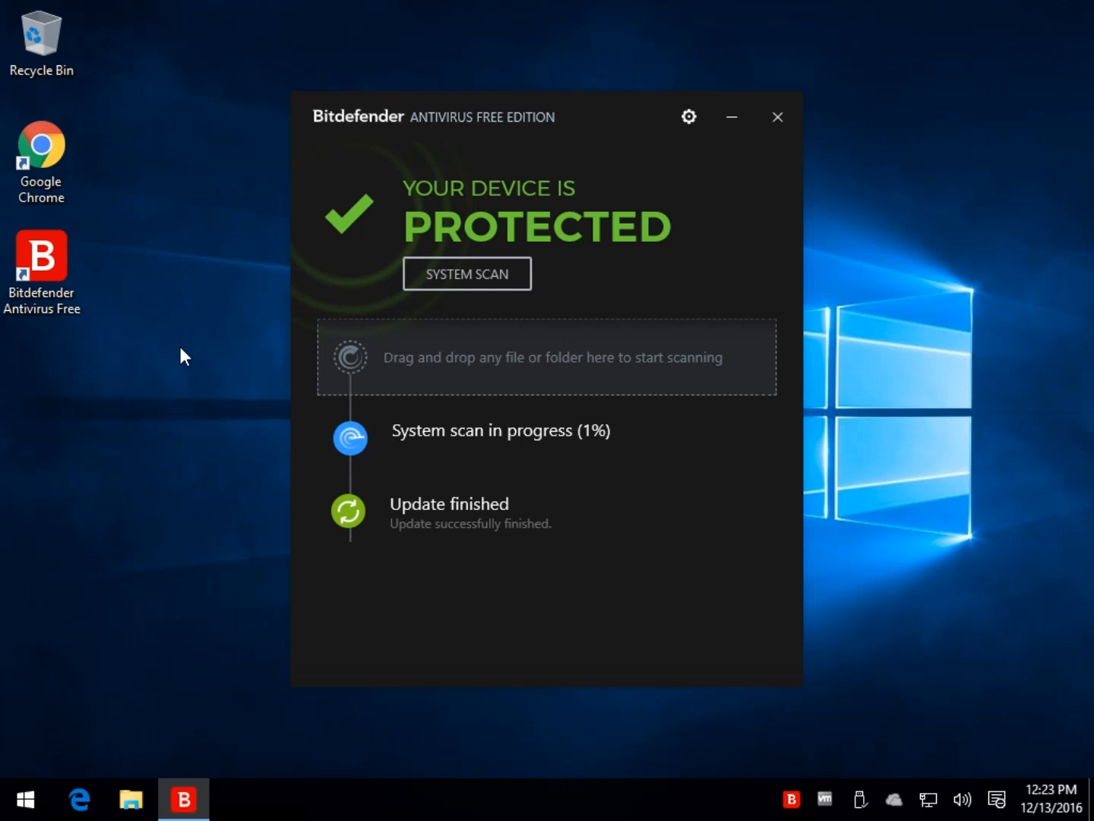
pyautogui.moveTo(91, 446)
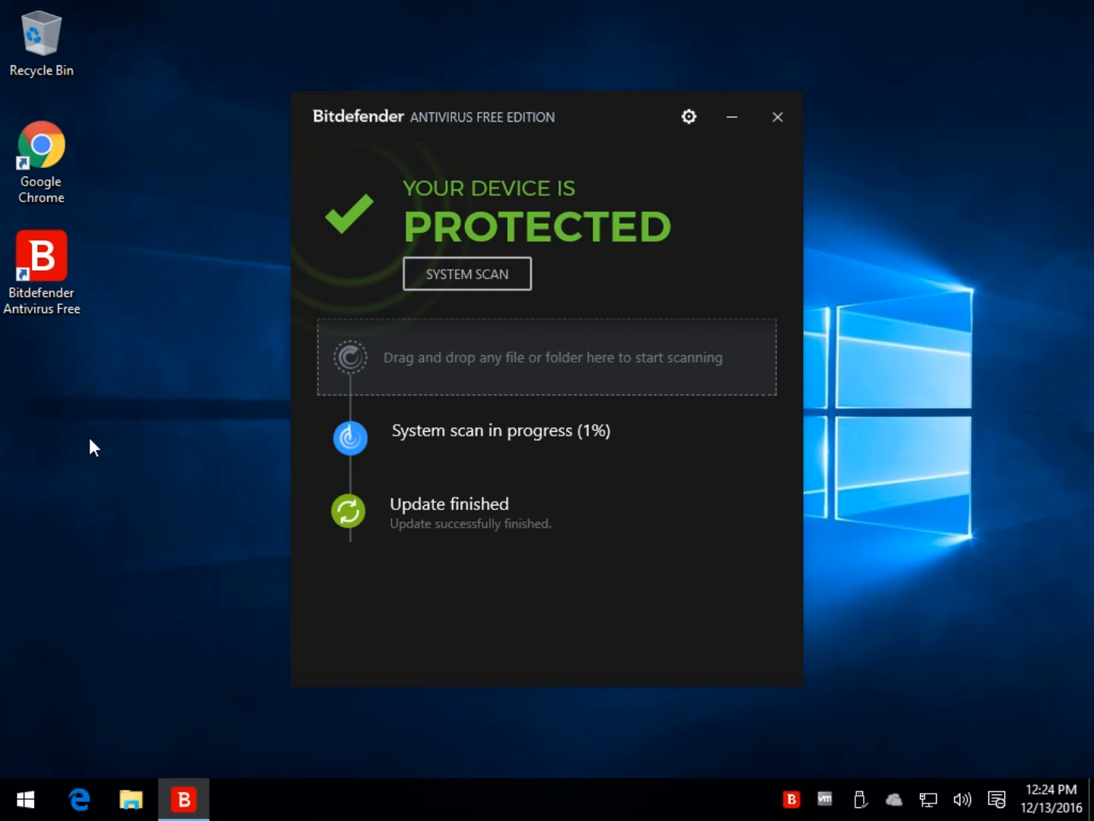